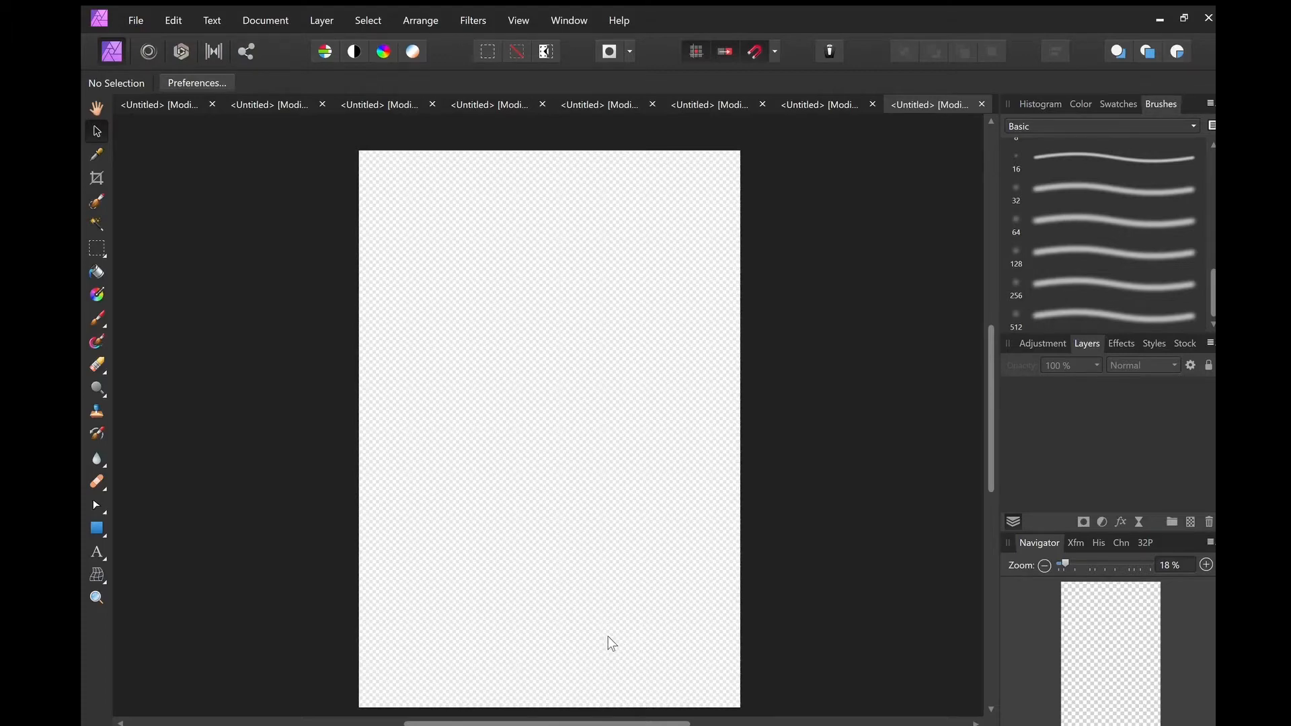
pyautogui.moveTo(711, 679)
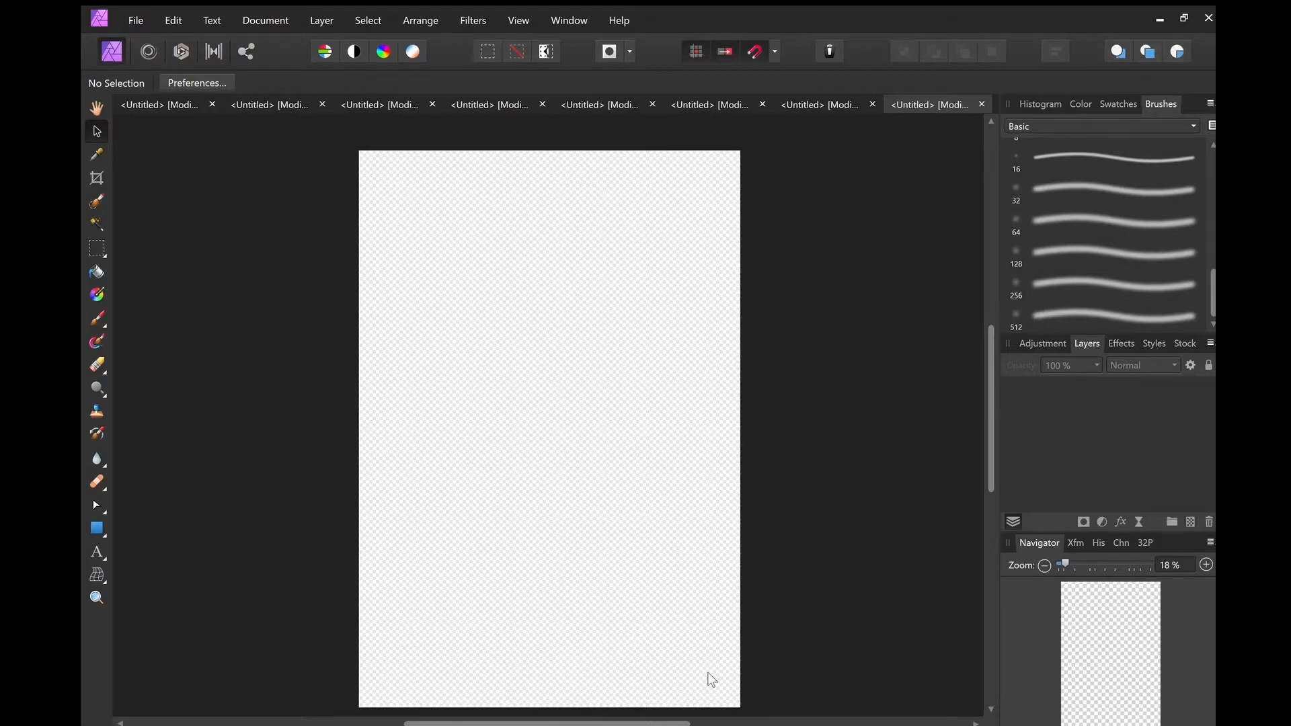
pyautogui.moveTo(1062, 131)
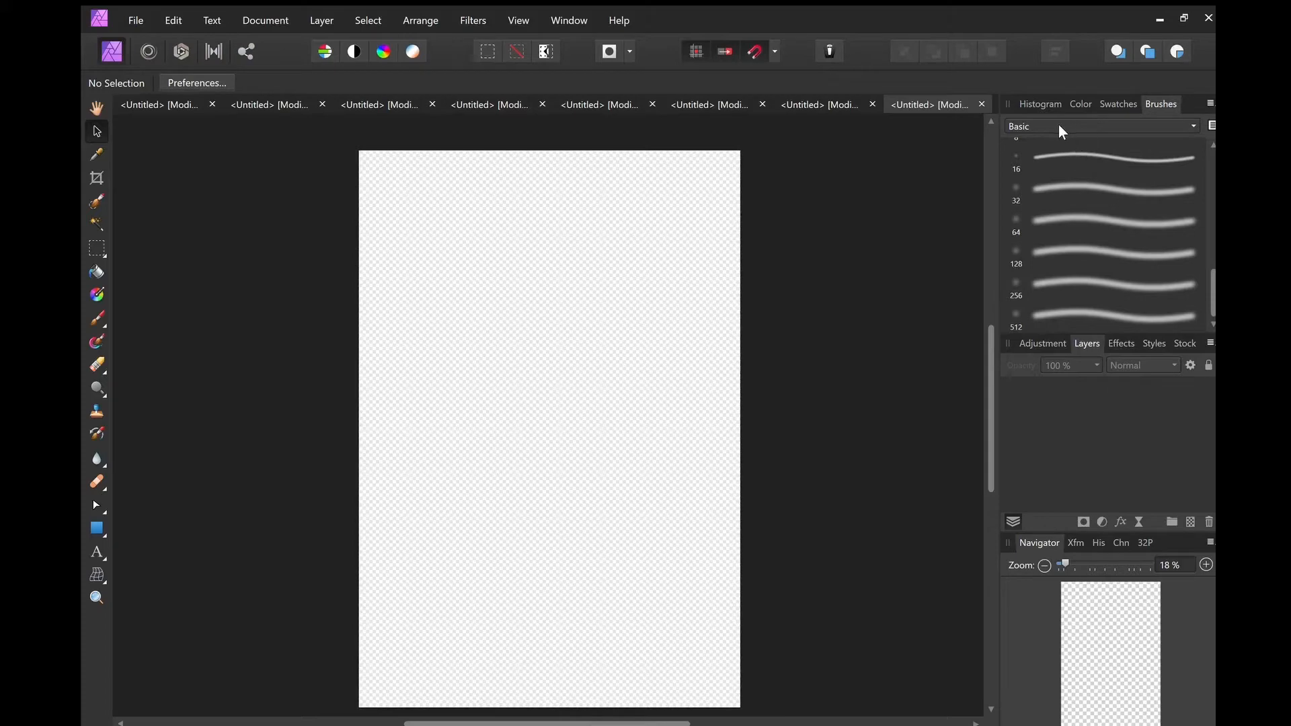
pyautogui.moveTo(589, 392)
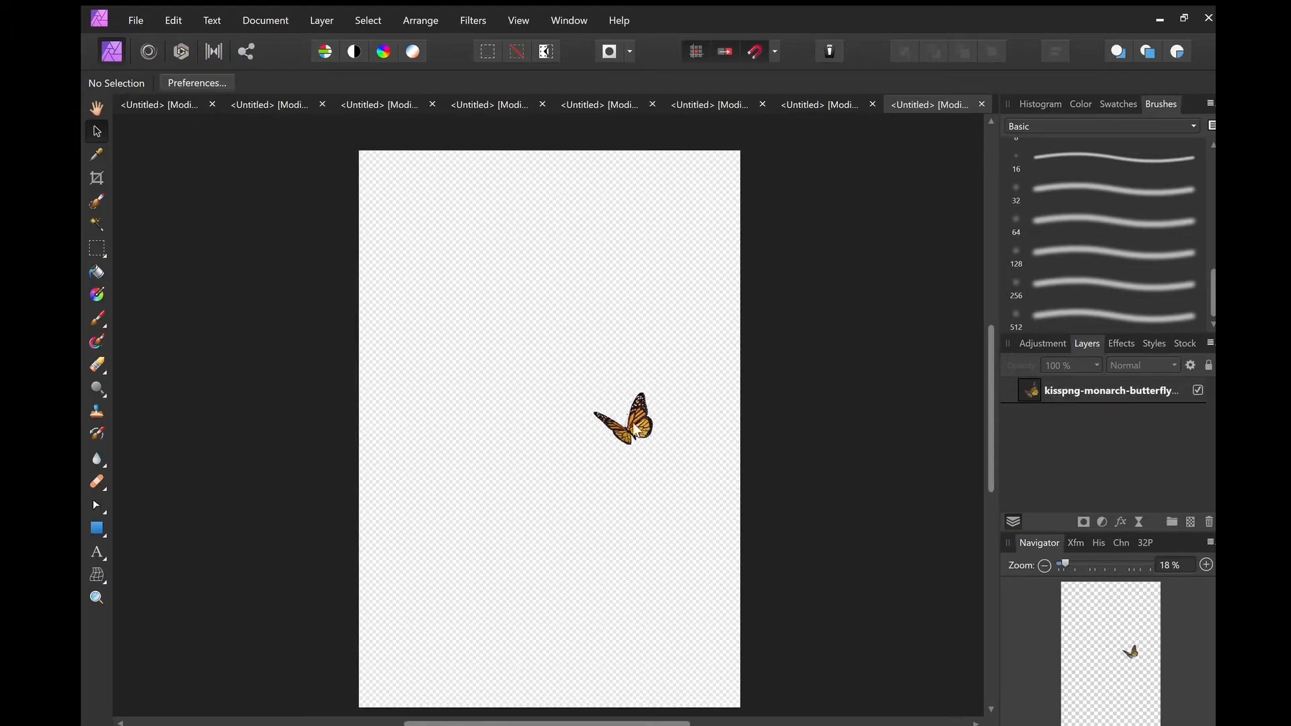
# Enlarge the butterfly to about half the page width, placing it in the upper half.
pyautogui.click(623, 419)
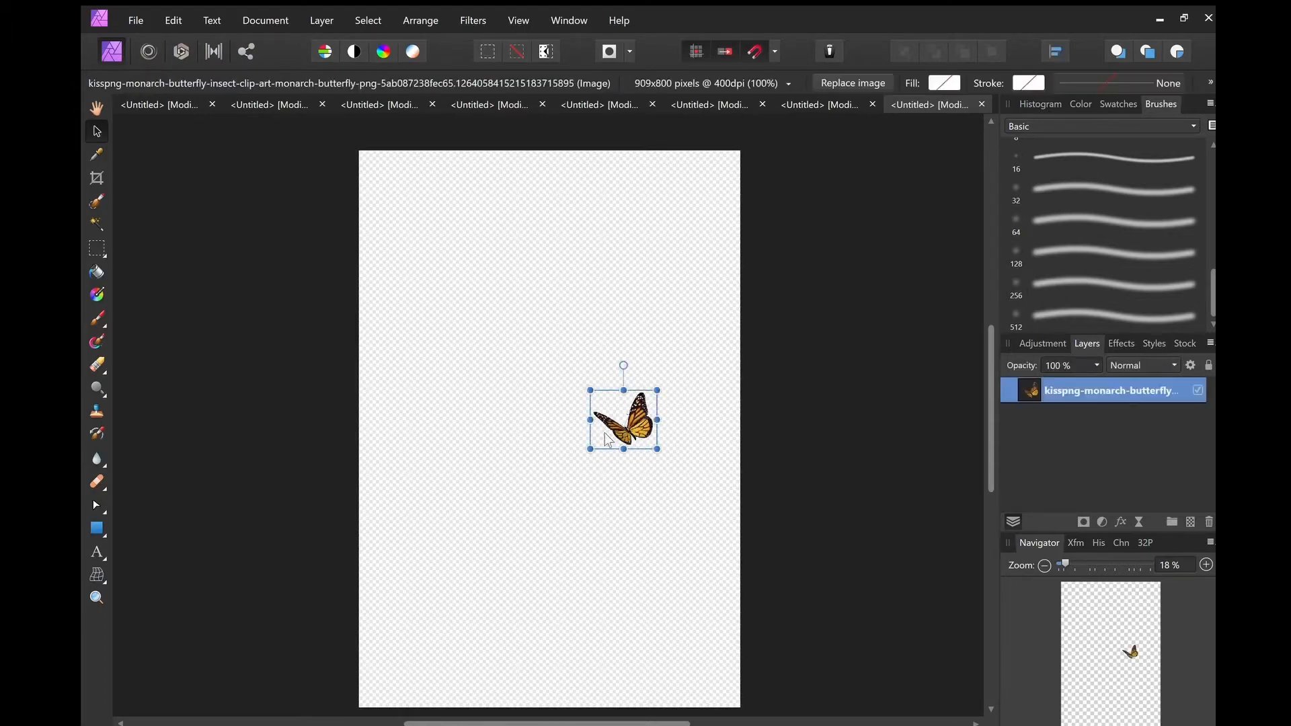
pyautogui.moveTo(657, 445); pyautogui.dragTo(656, 568)
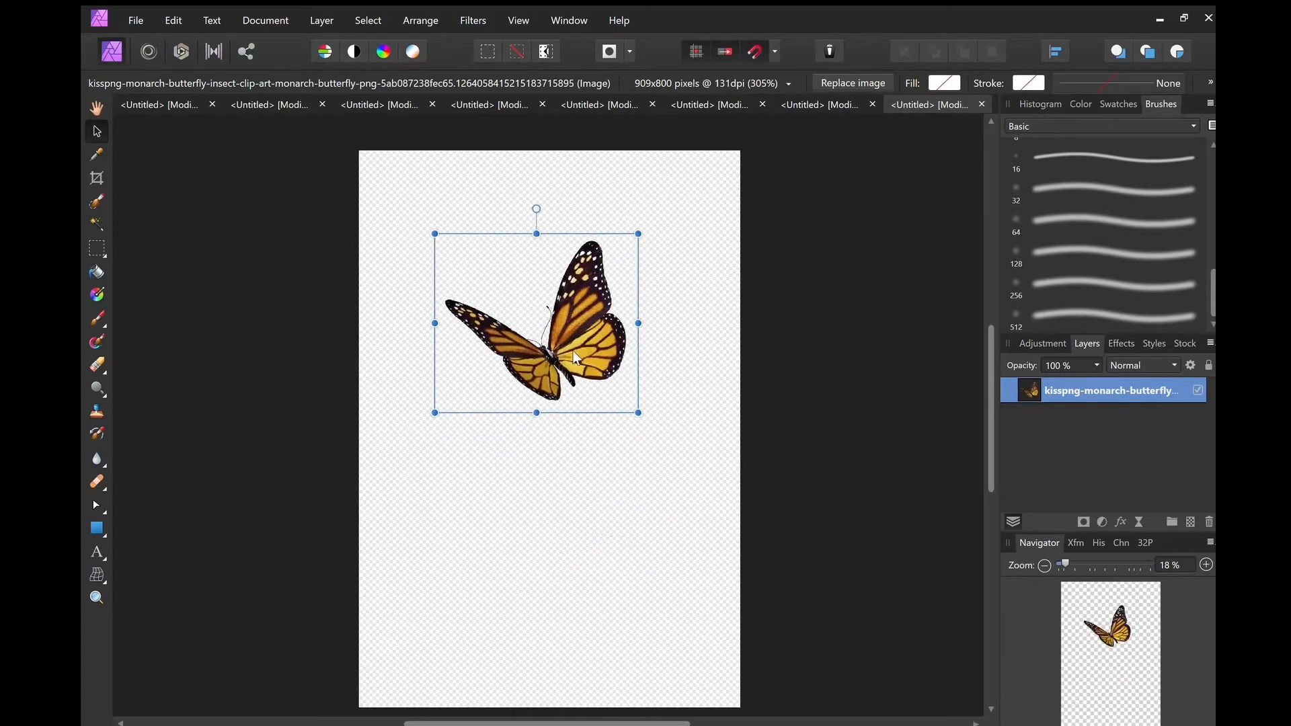
pyautogui.moveTo(653, 362)
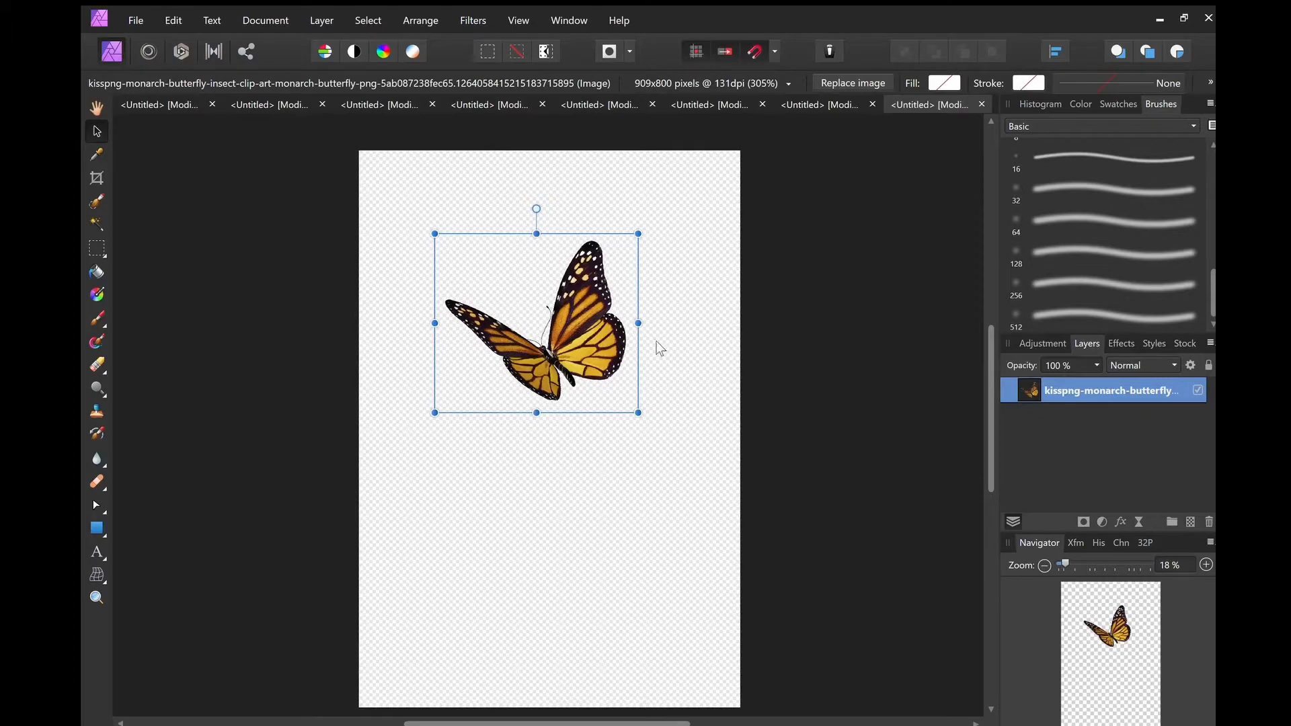
pyautogui.moveTo(1118, 558)
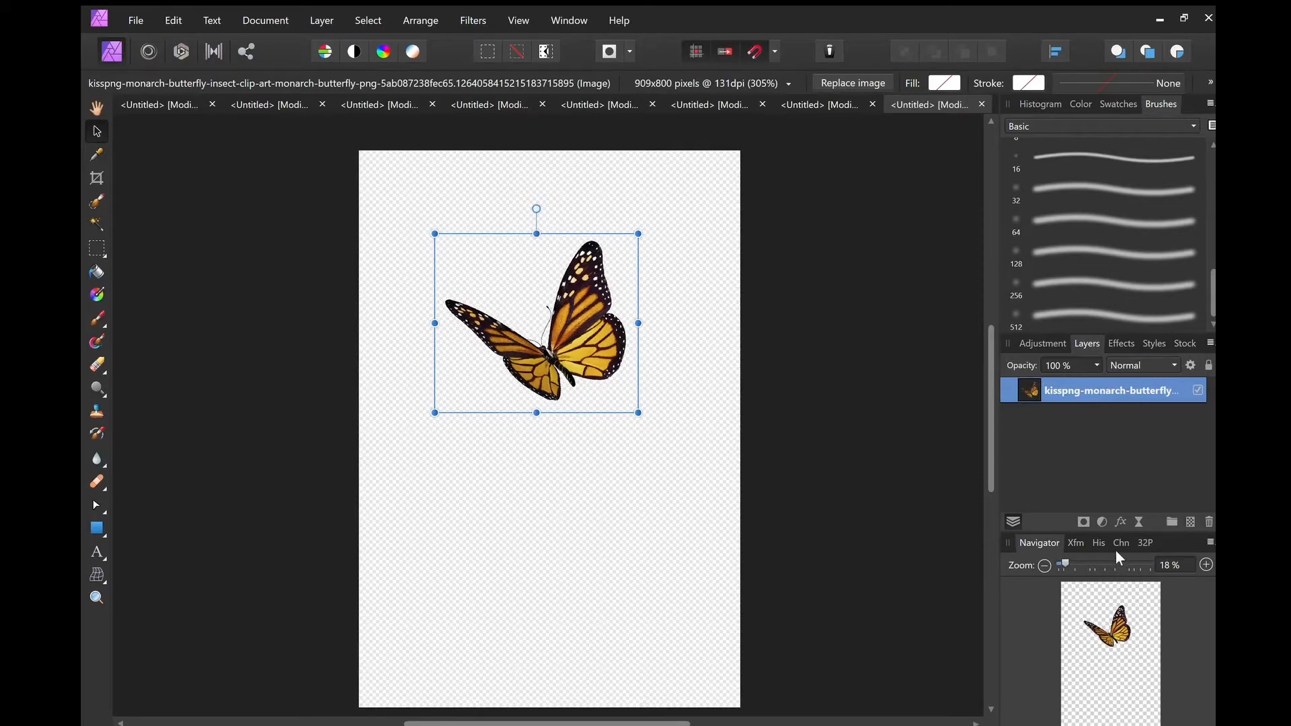
# Apply a Gradient Overlay effect to the butterfly layer, turning it into a shaded silhouette.
pyautogui.doubleClick(1110, 390)
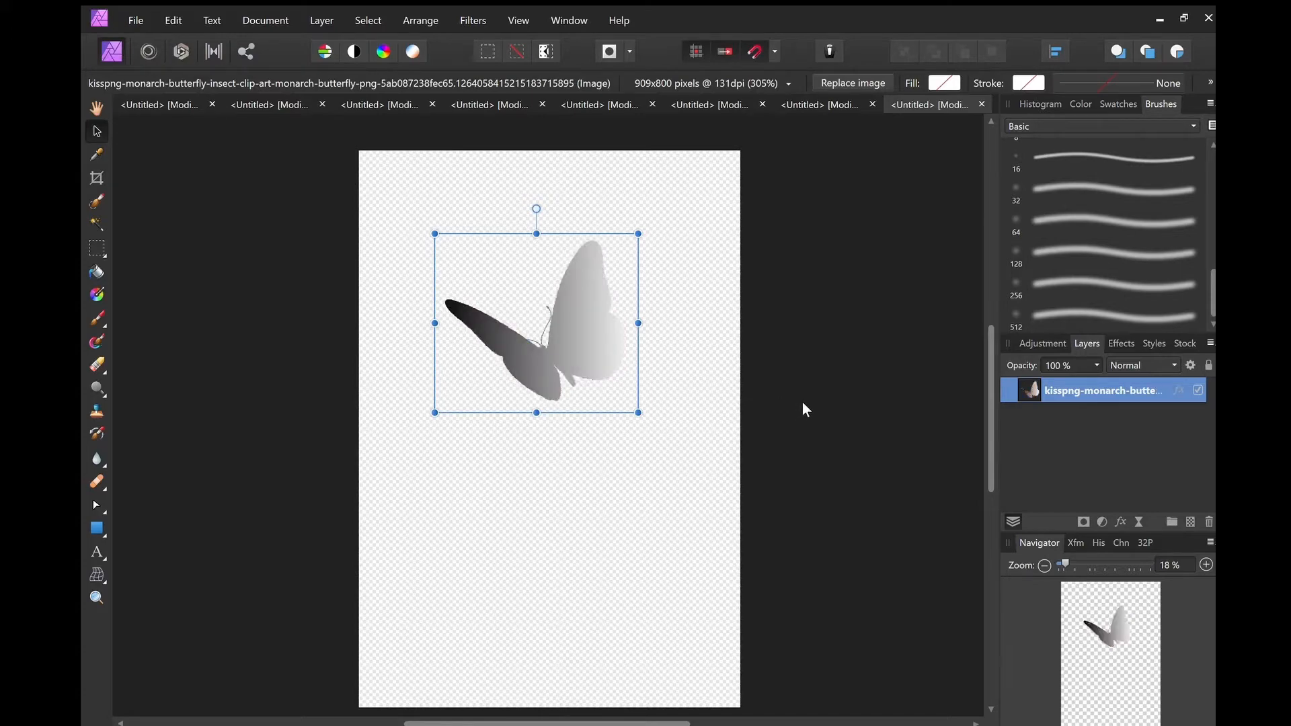
pyautogui.moveTo(766, 410)
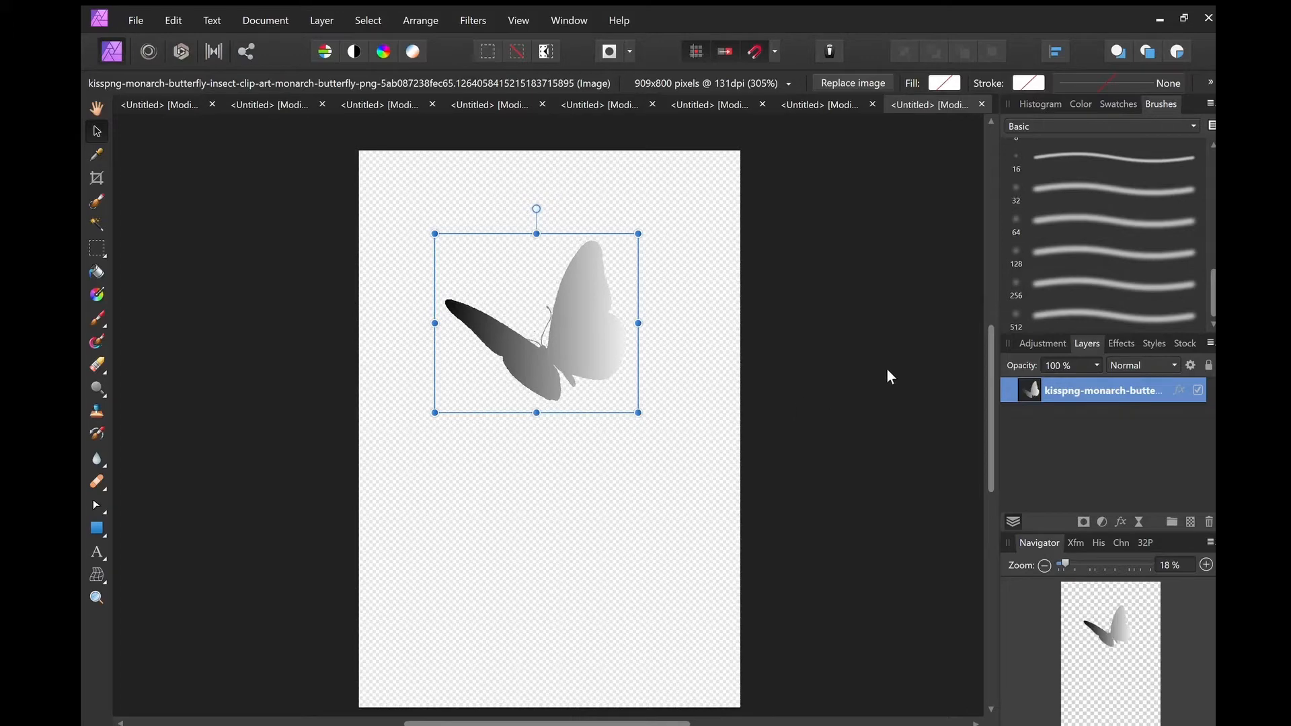
pyautogui.moveTo(858, 366)
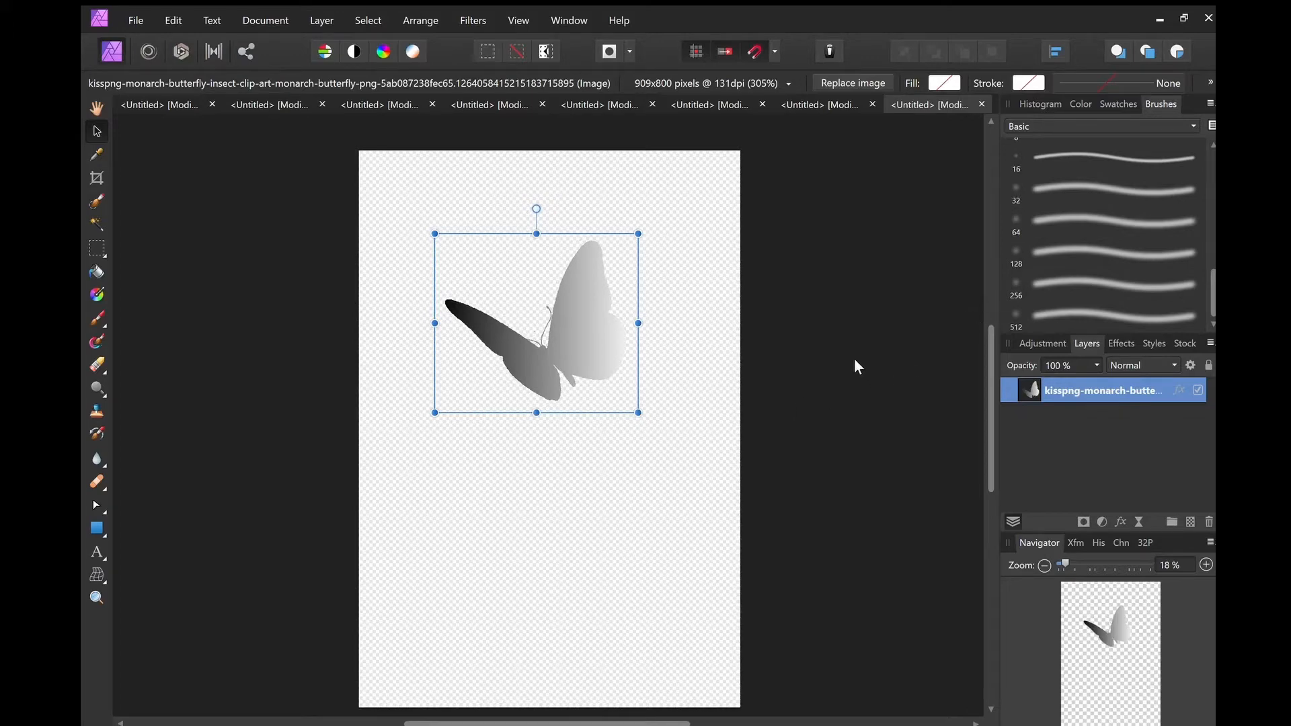
pyautogui.moveTo(901, 418)
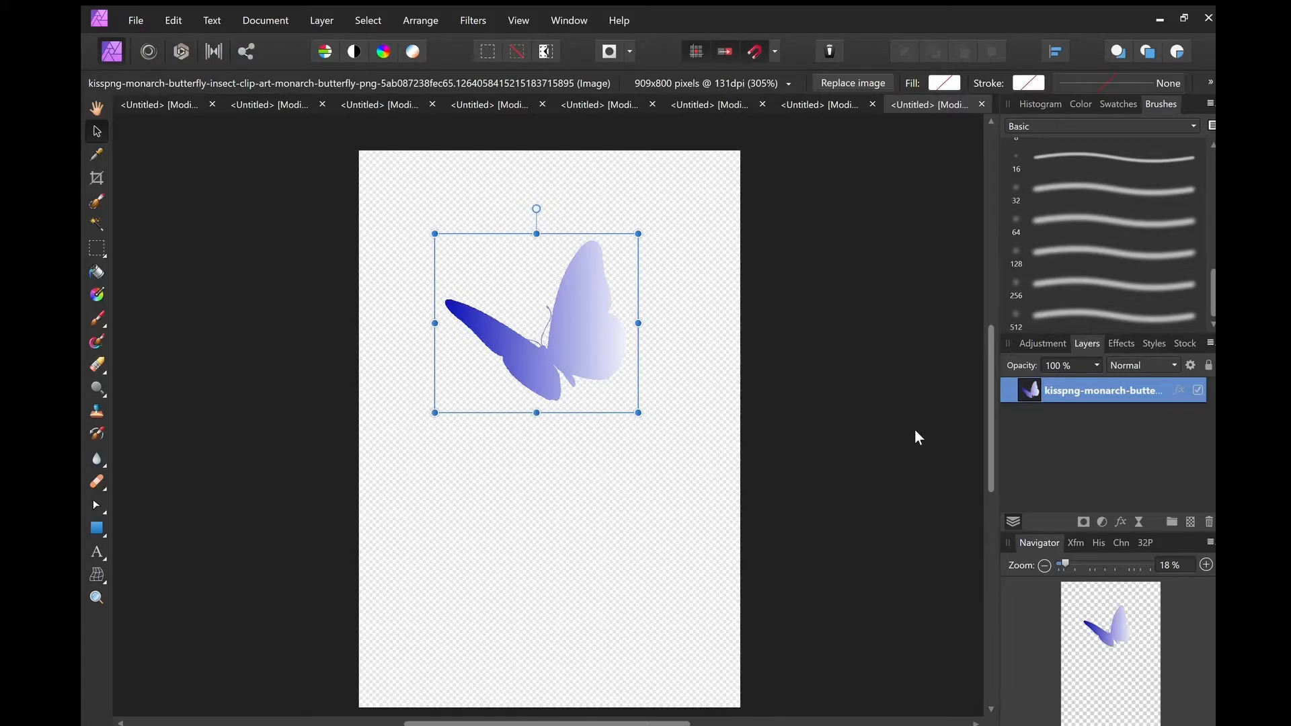
pyautogui.moveTo(975, 367)
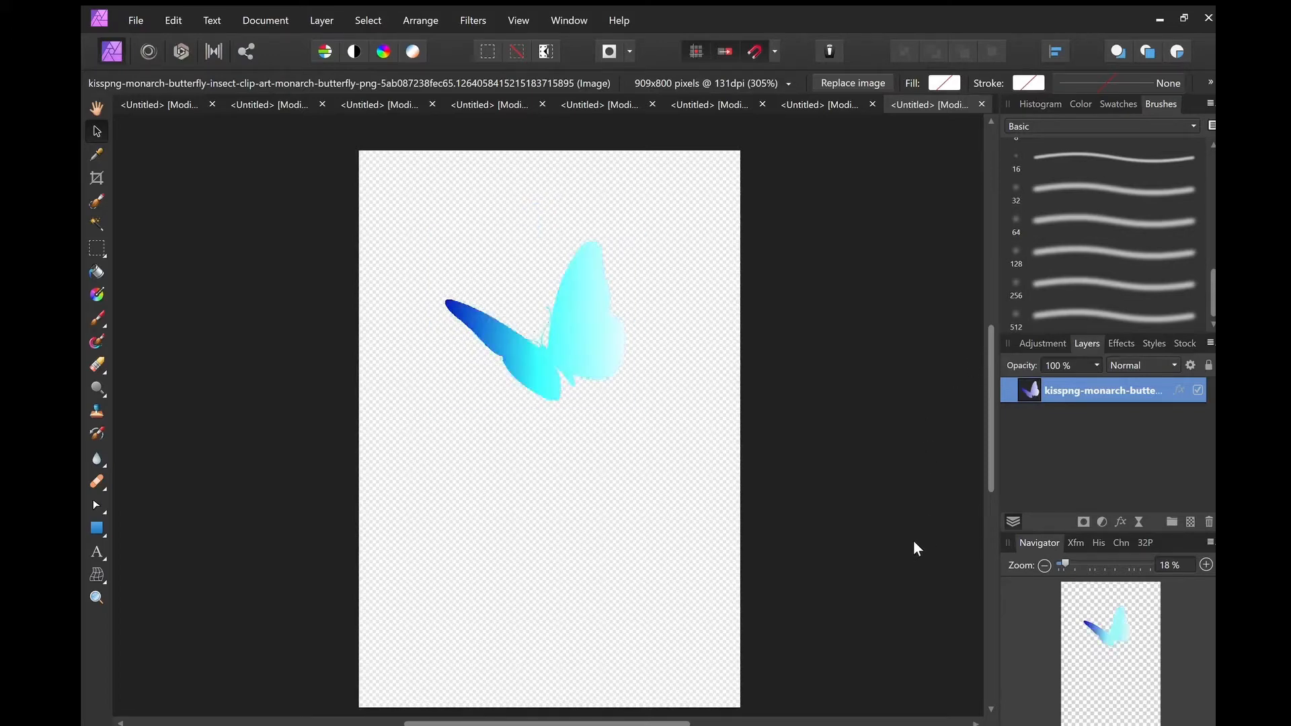
# Add a magenta stop so the butterfly's gradient runs blue through cyan to magenta.
pyautogui.click(536, 329)
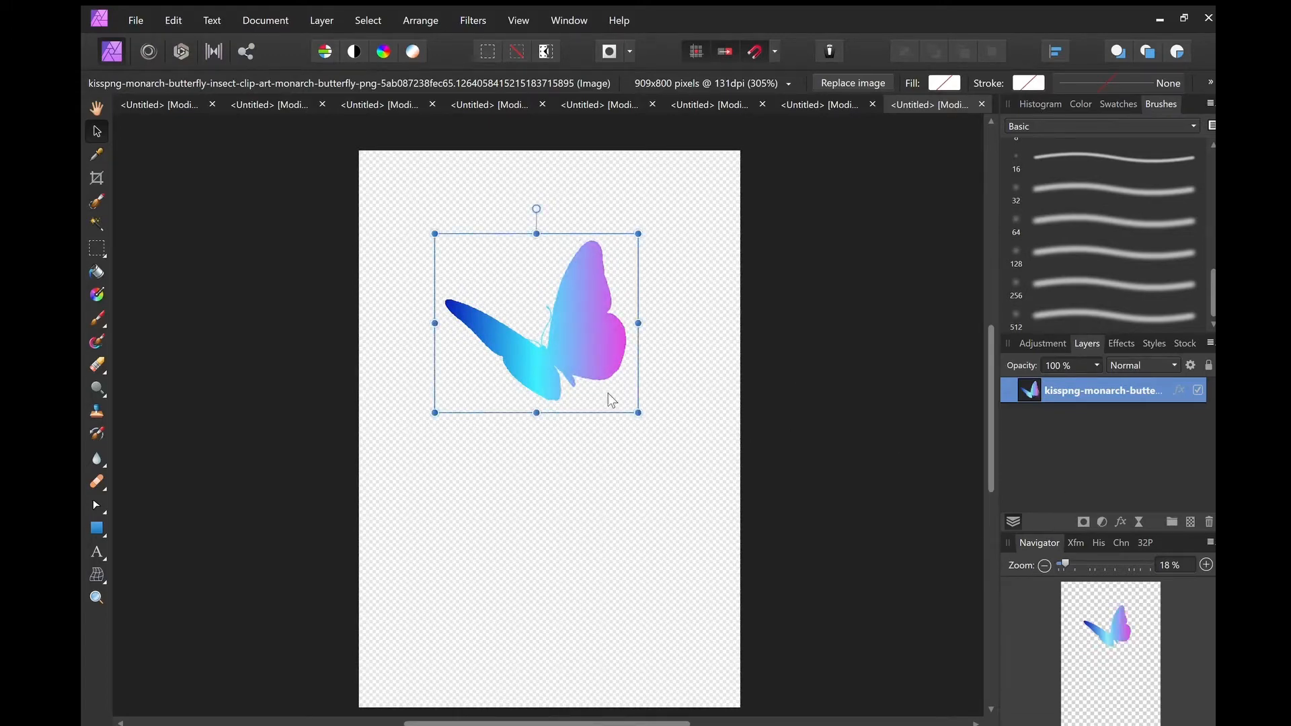
pyautogui.moveTo(983, 228)
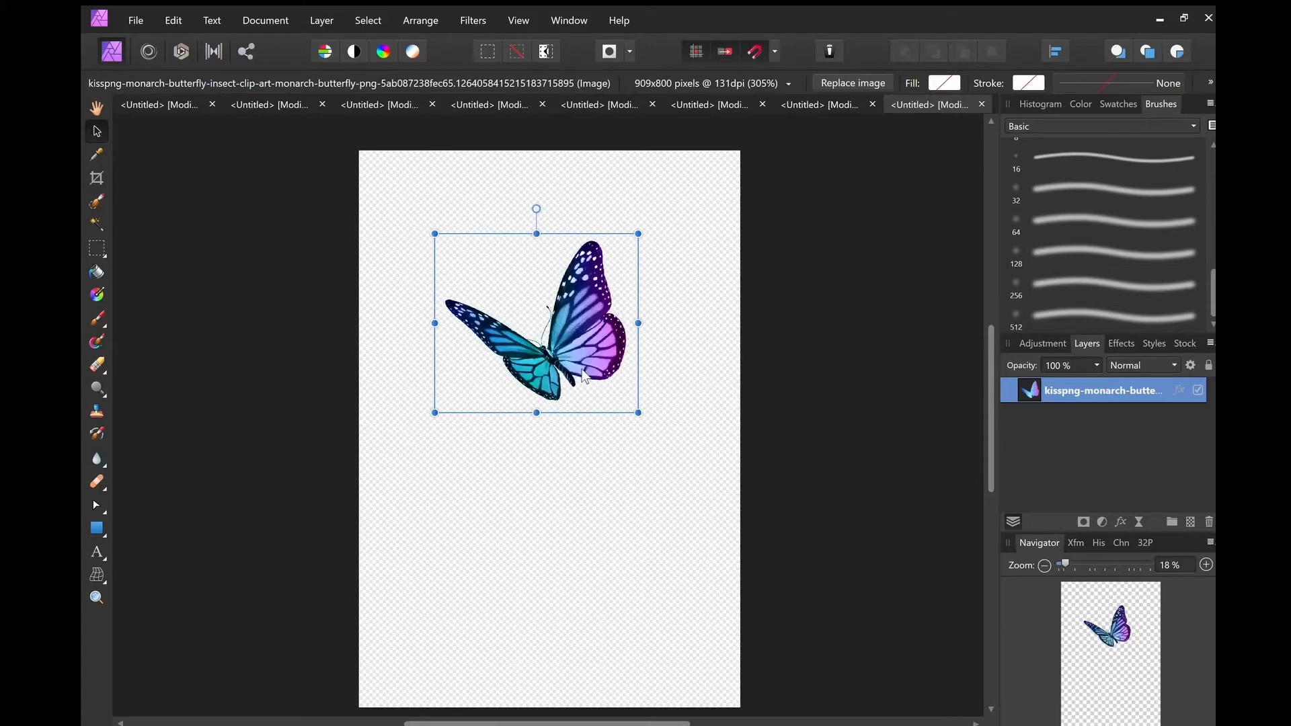
pyautogui.moveTo(531, 330)
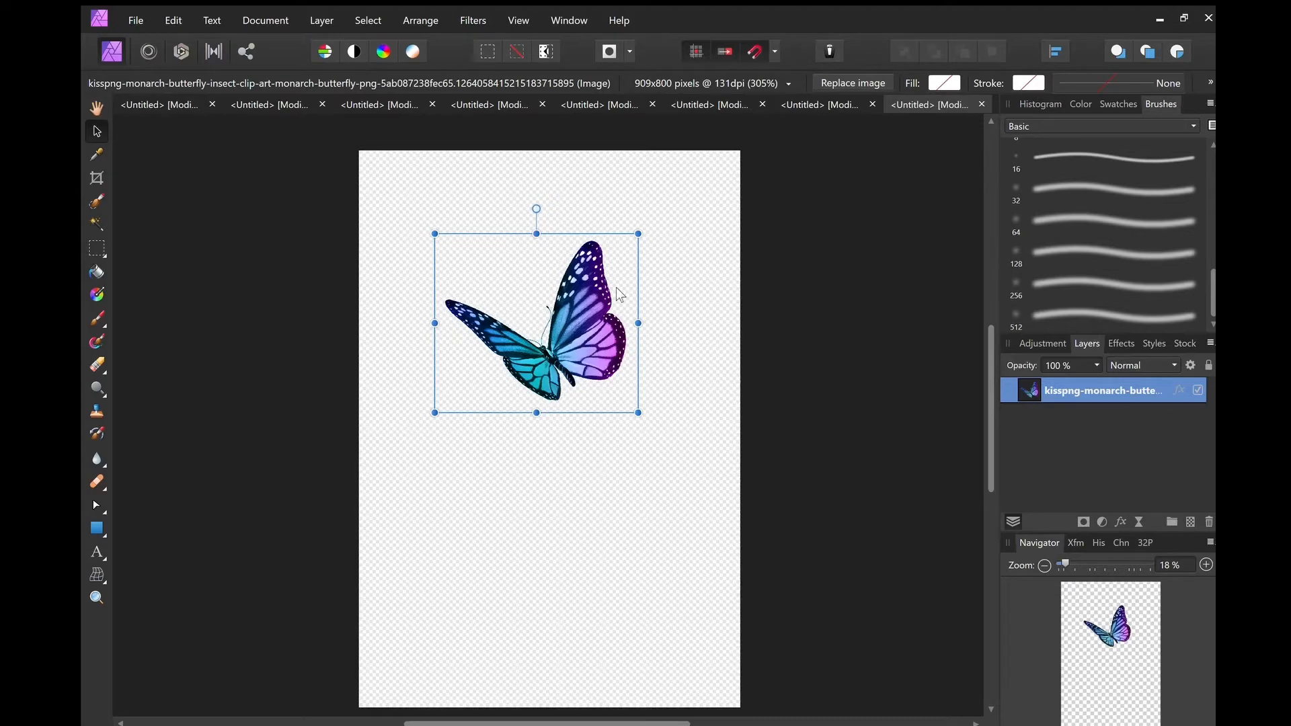
pyautogui.moveTo(979, 301)
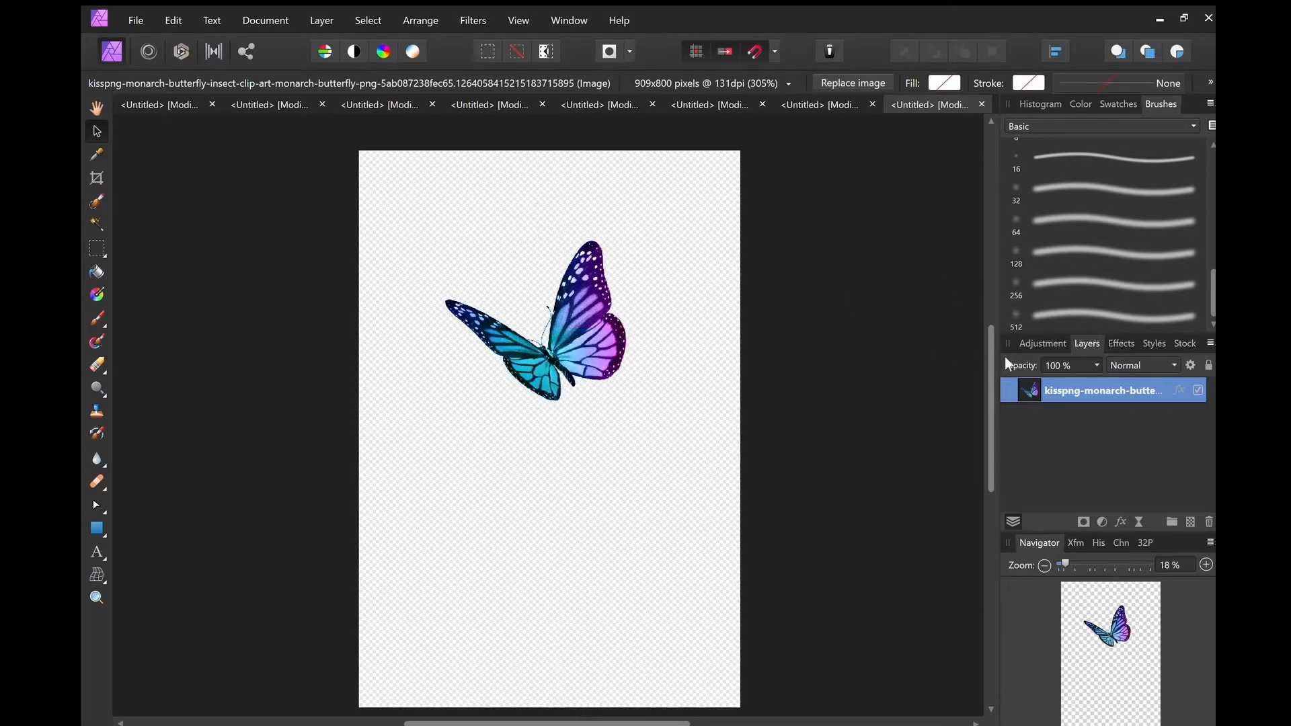
# Adjust the Gradient Overlay so the butterfly takes an even violet-blue tint over its markings.
pyautogui.click(536, 322)
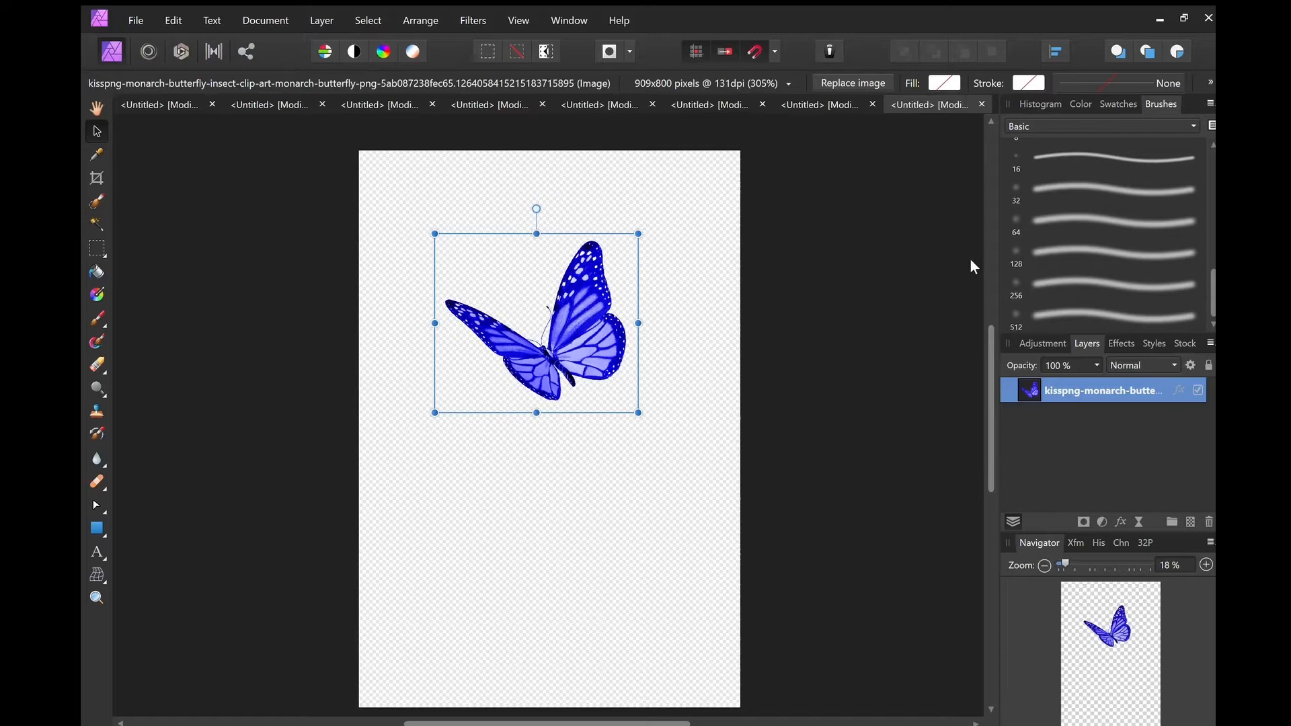
pyautogui.moveTo(741, 386)
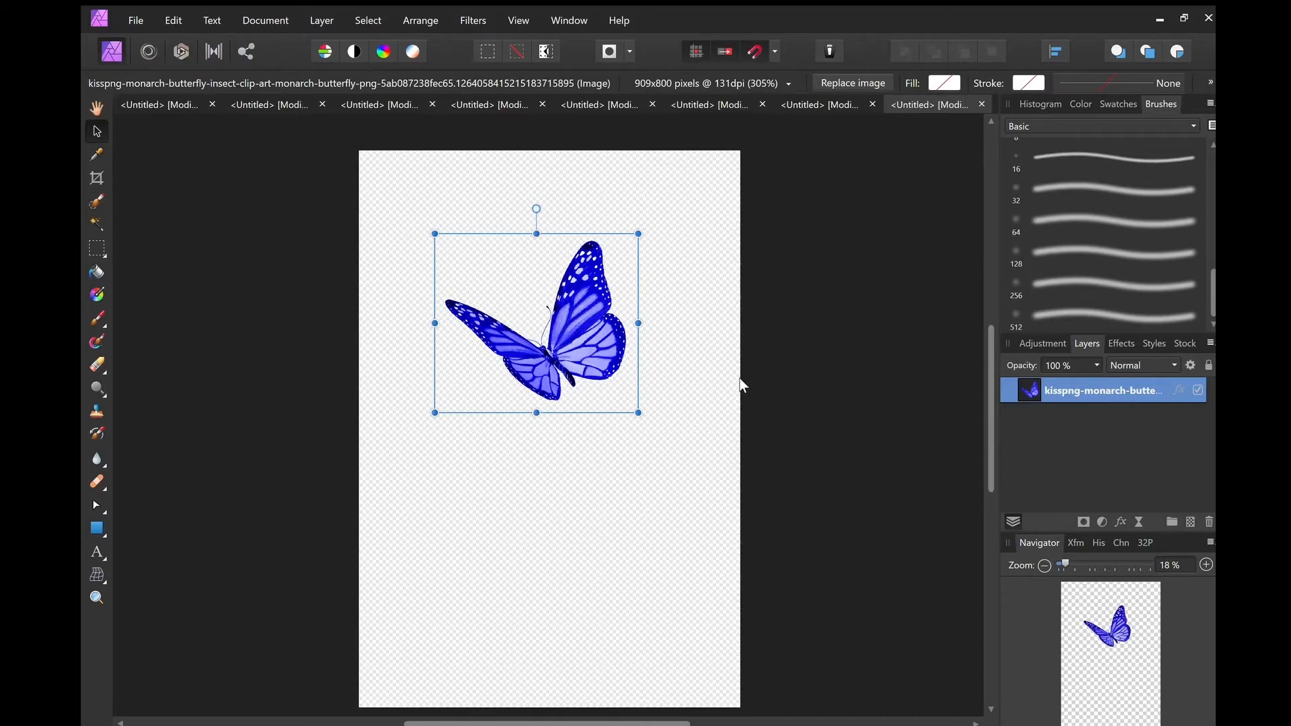
pyautogui.moveTo(744, 396)
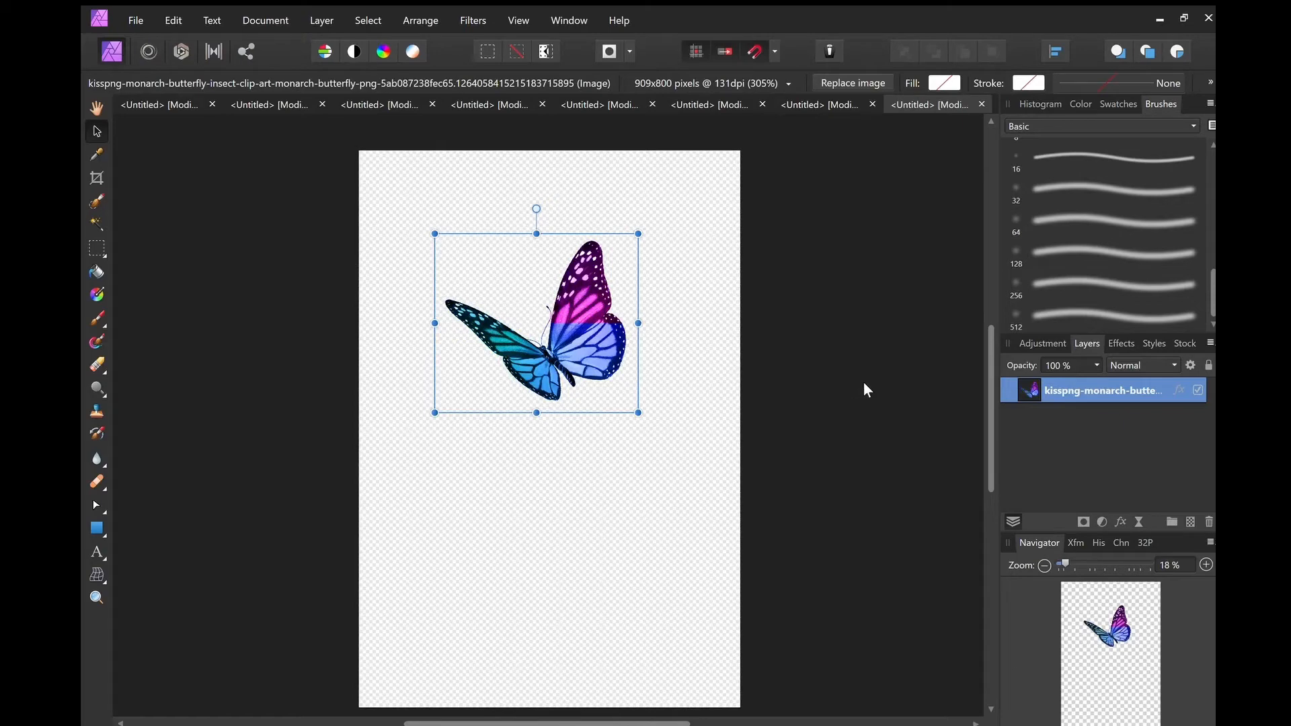
pyautogui.moveTo(799, 428)
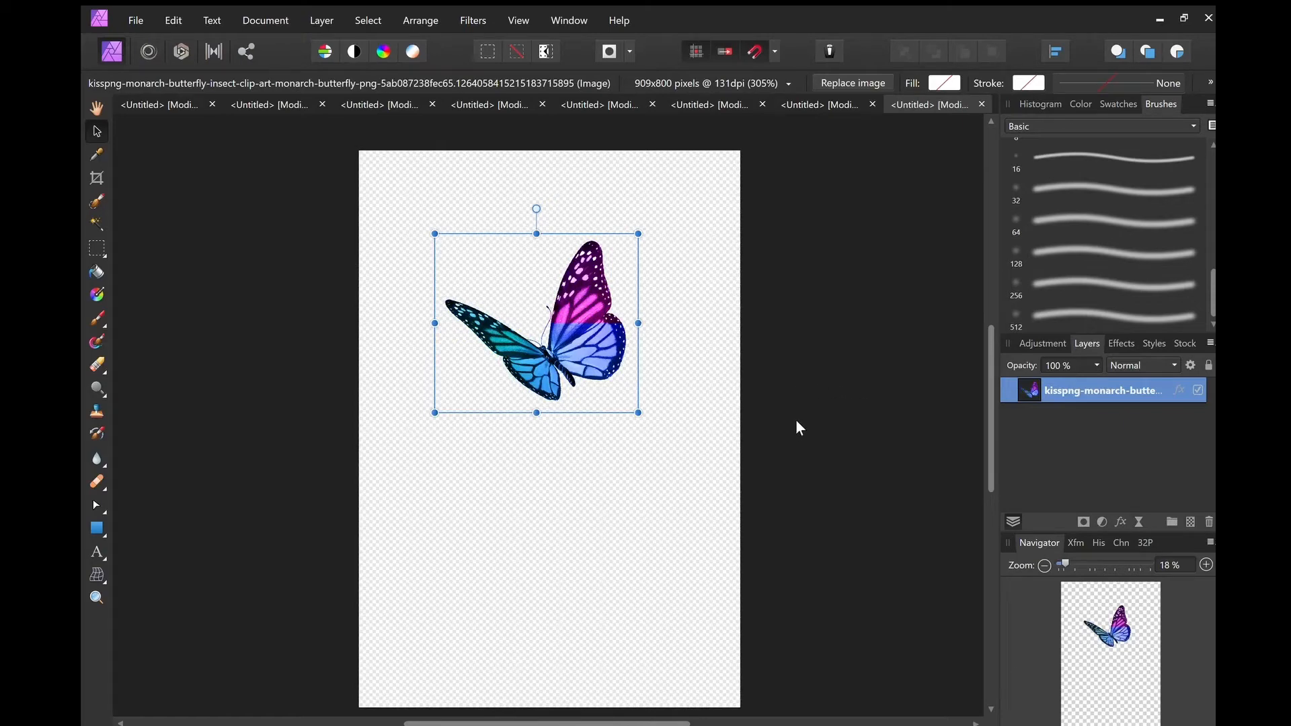
pyautogui.moveTo(942, 364)
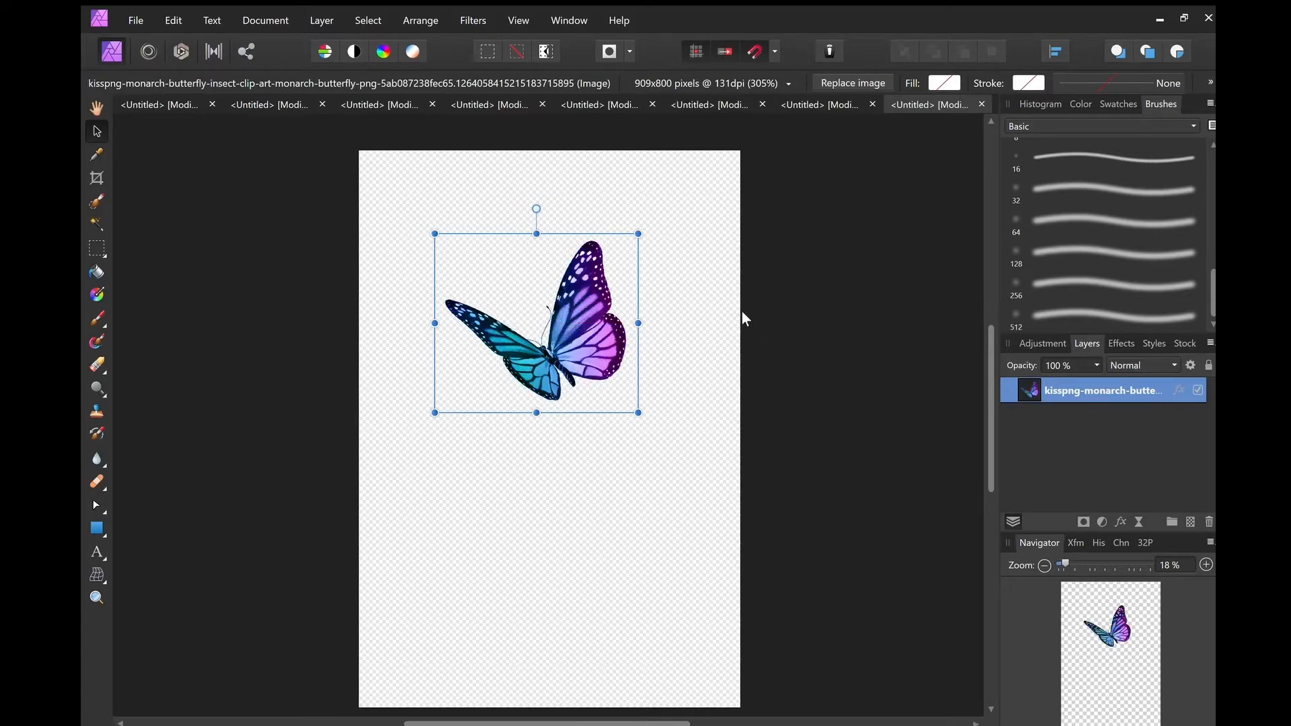
pyautogui.moveTo(975, 329)
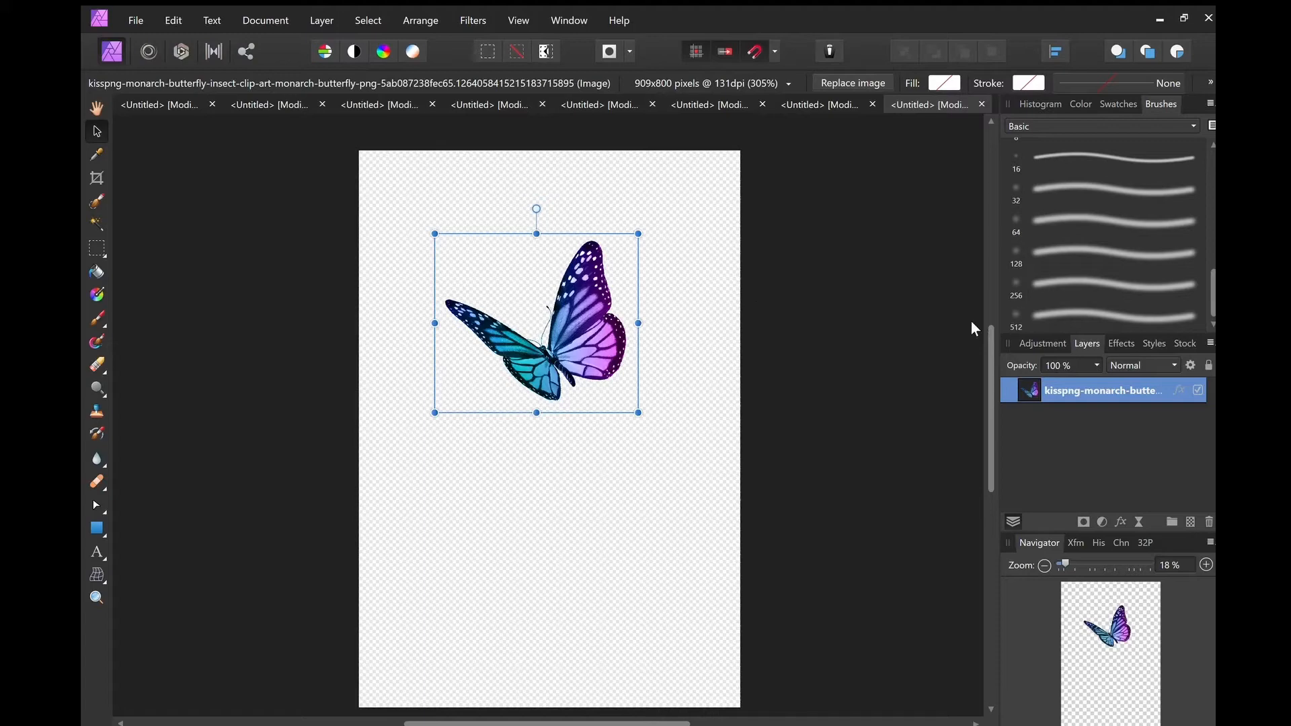
pyautogui.moveTo(788, 305)
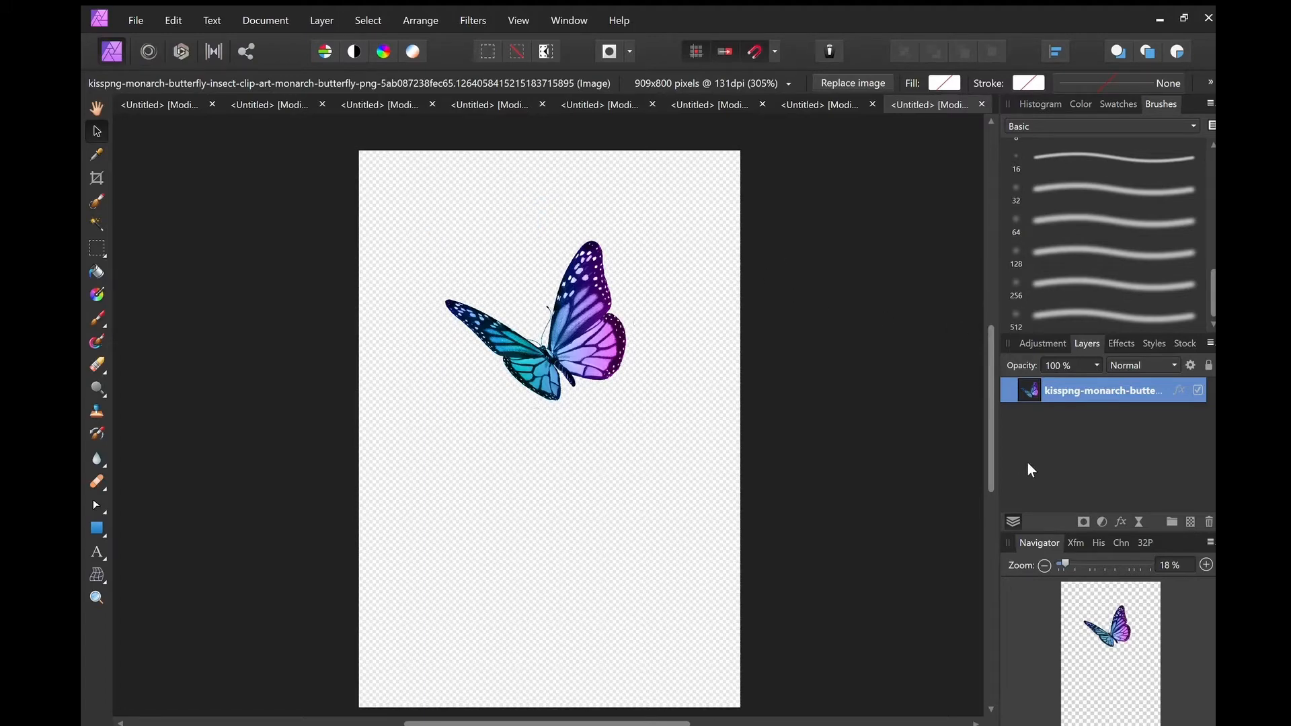
pyautogui.moveTo(1068, 470)
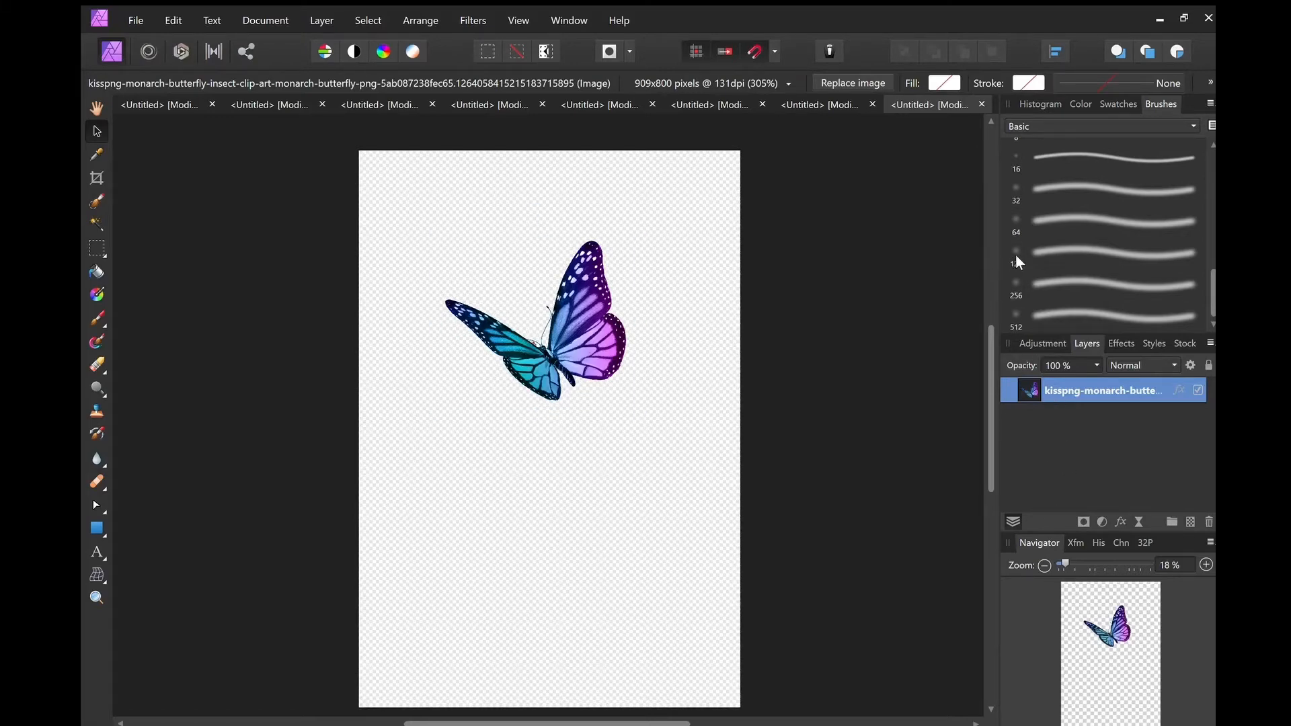
pyautogui.click(560, 330)
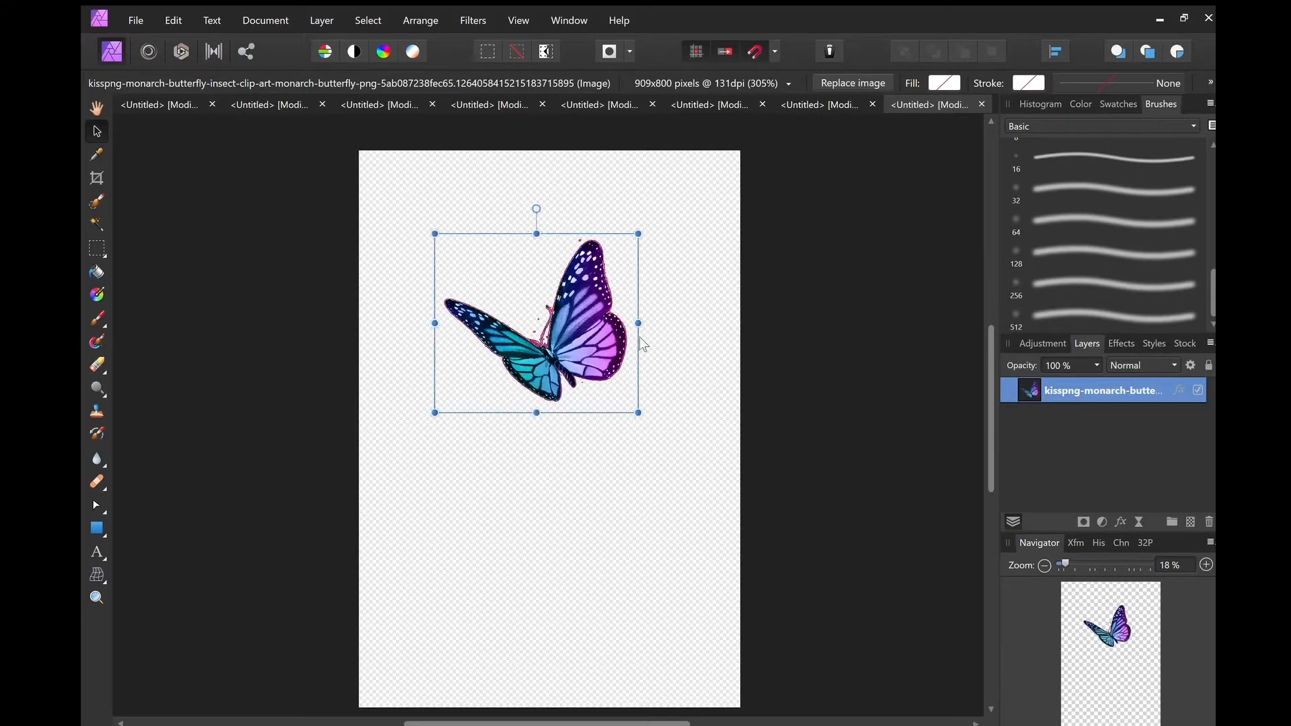
pyautogui.moveTo(920, 322)
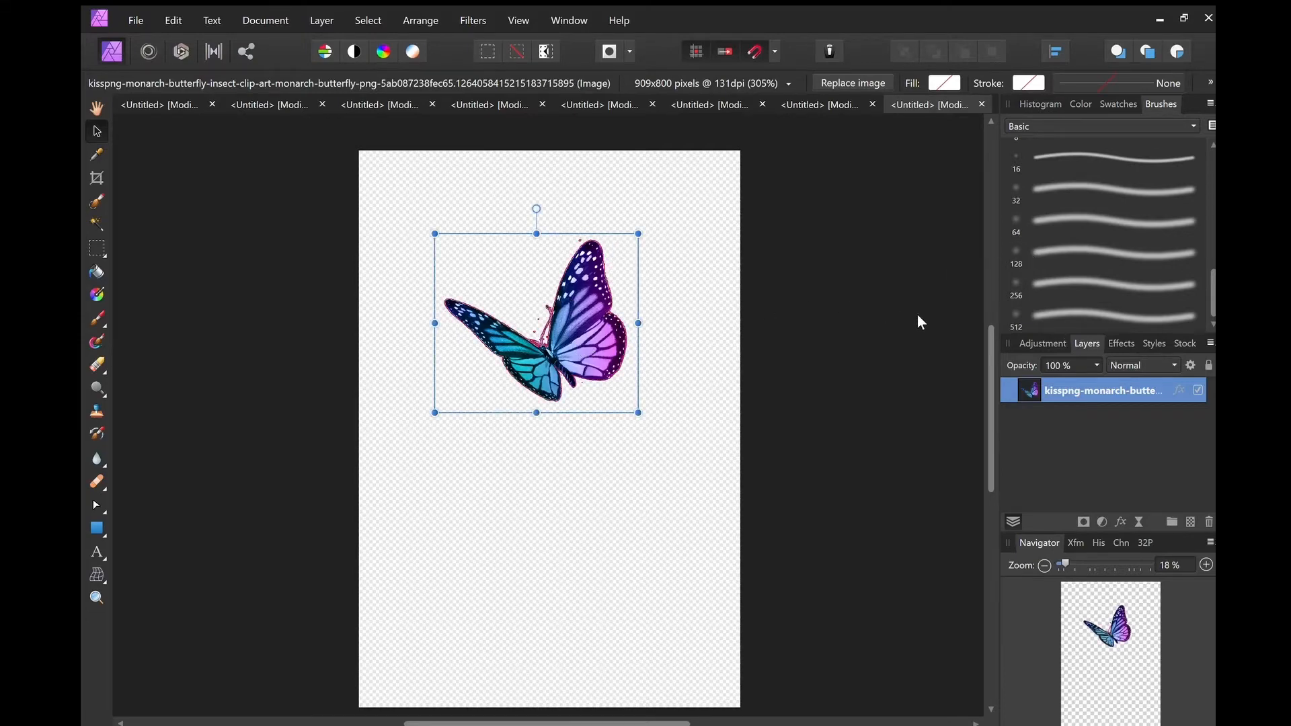
pyautogui.moveTo(737, 320)
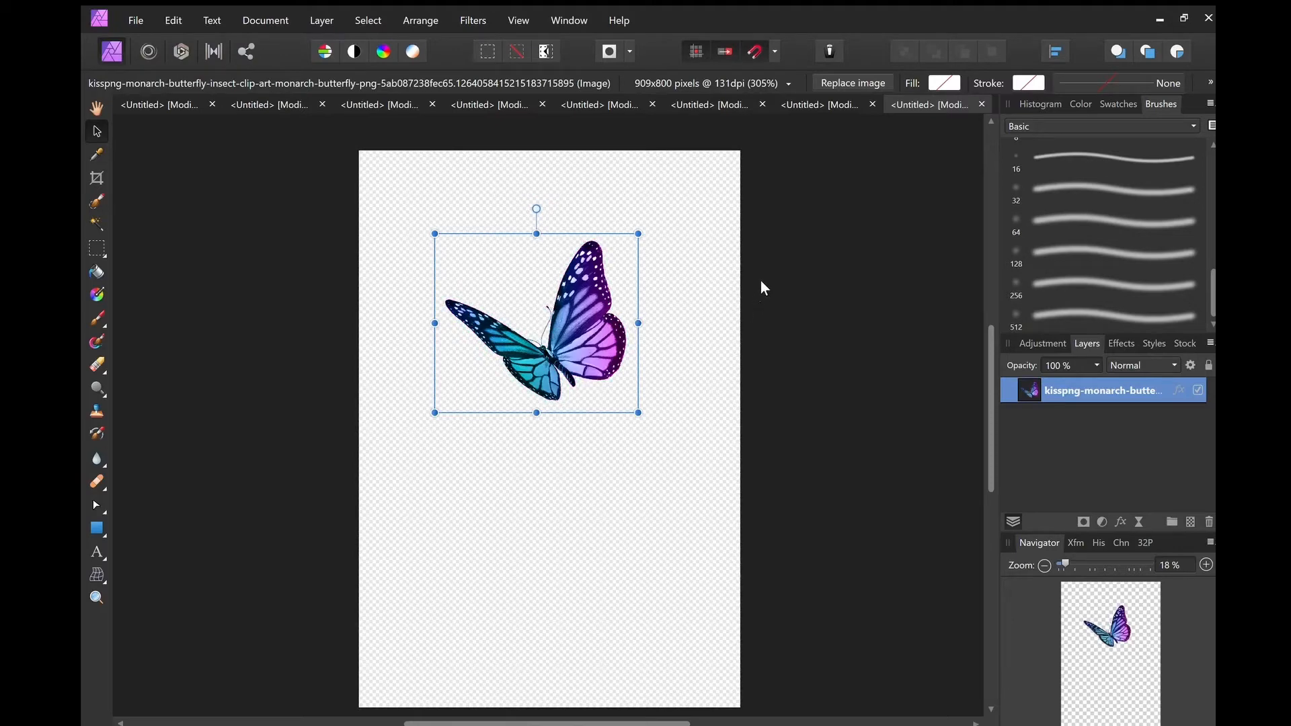
pyautogui.moveTo(780, 239)
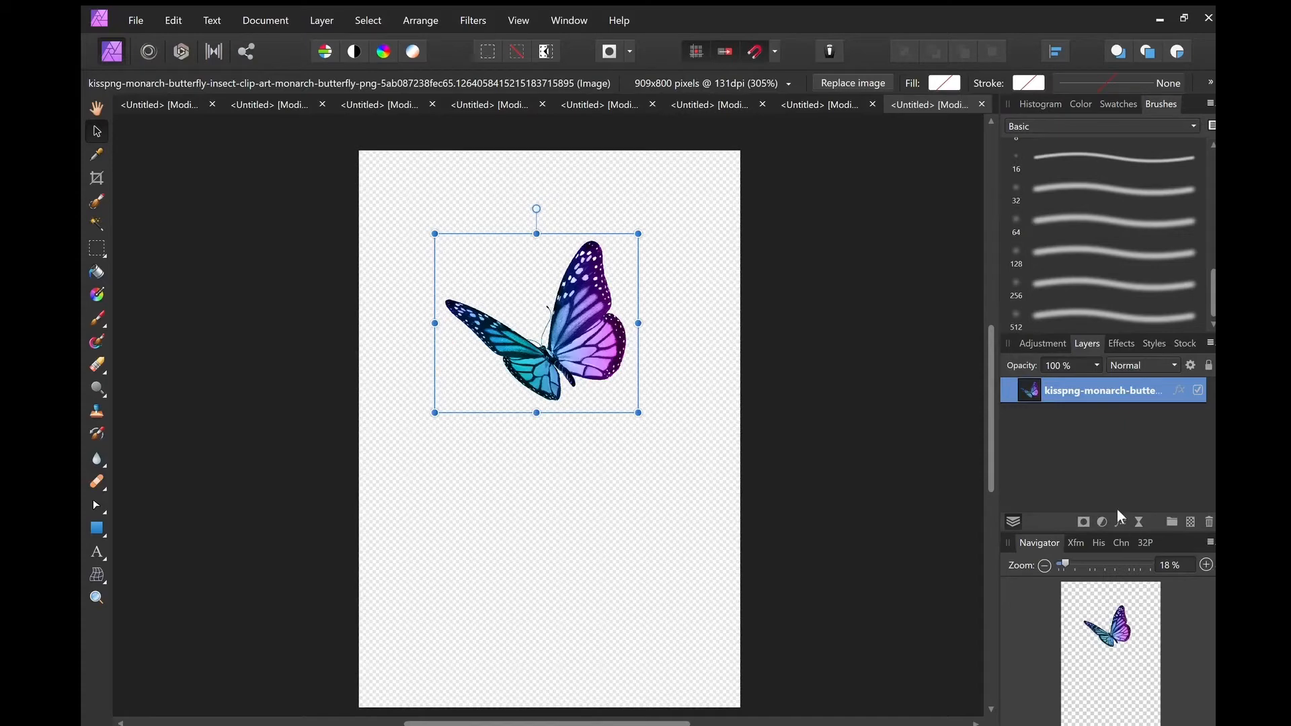
pyautogui.moveTo(1170, 428)
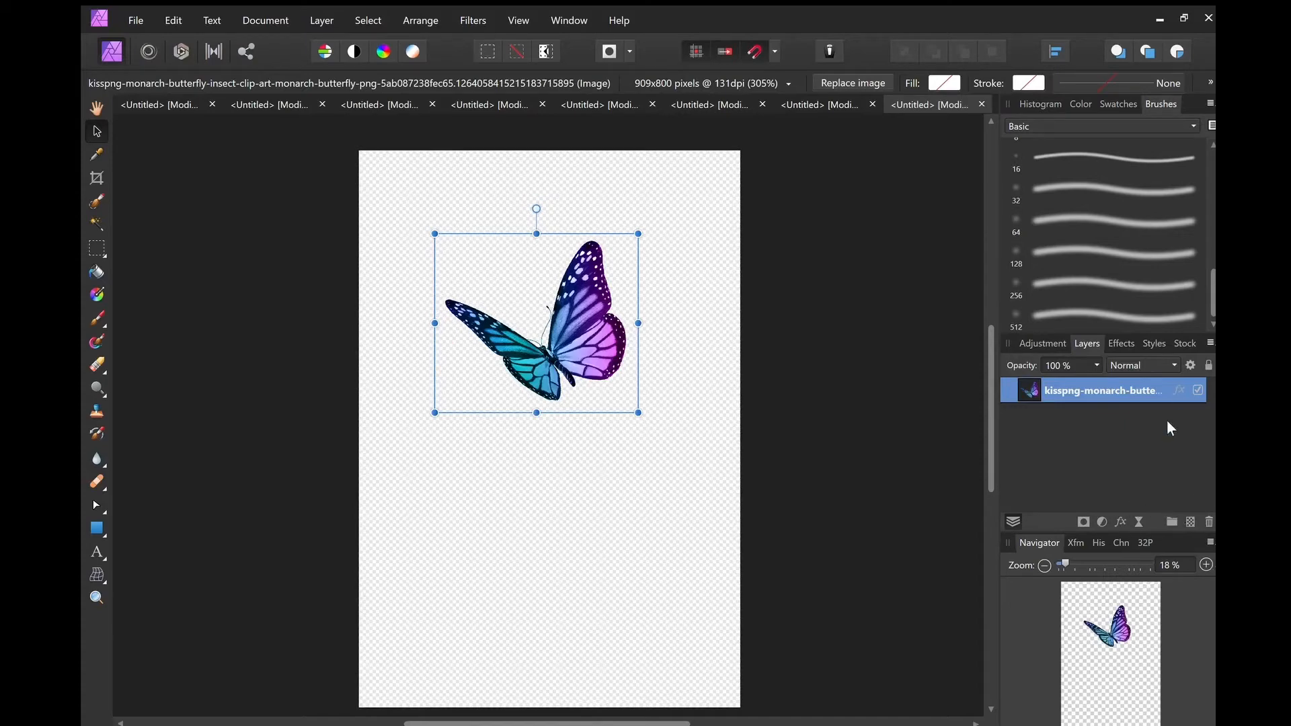
pyautogui.moveTo(1156, 609)
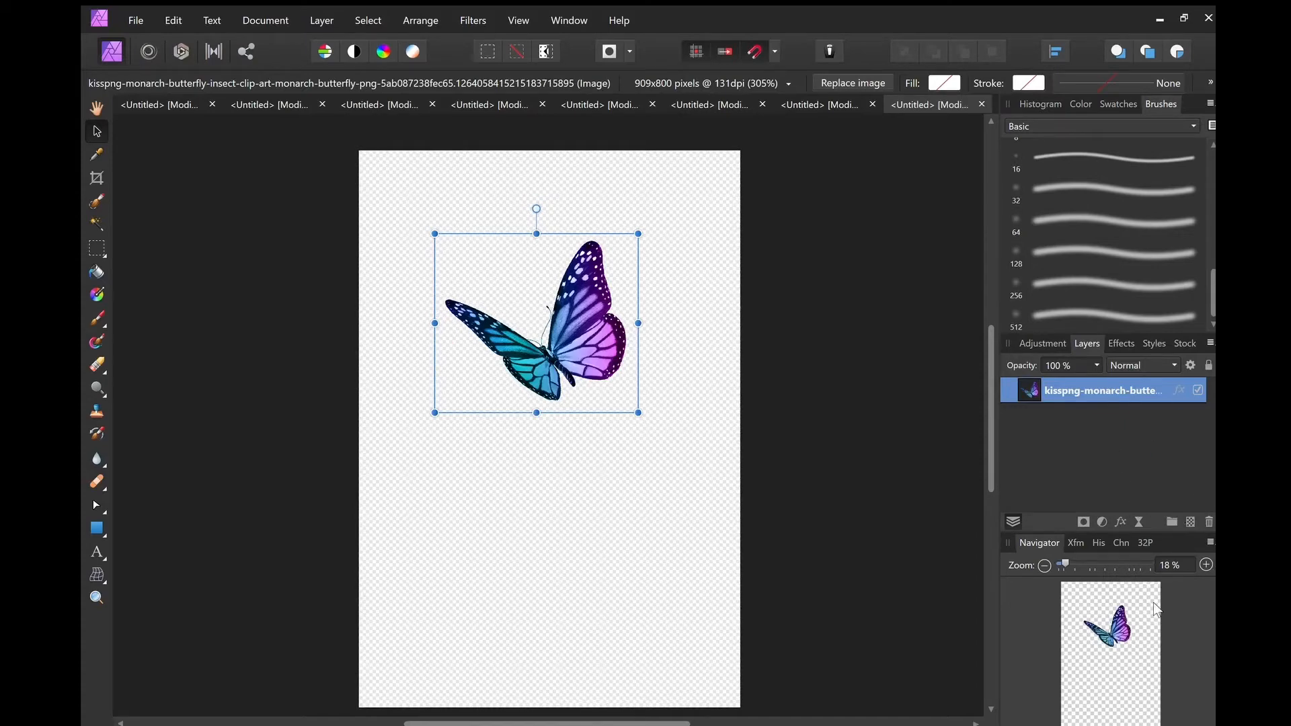
pyautogui.moveTo(1160, 498)
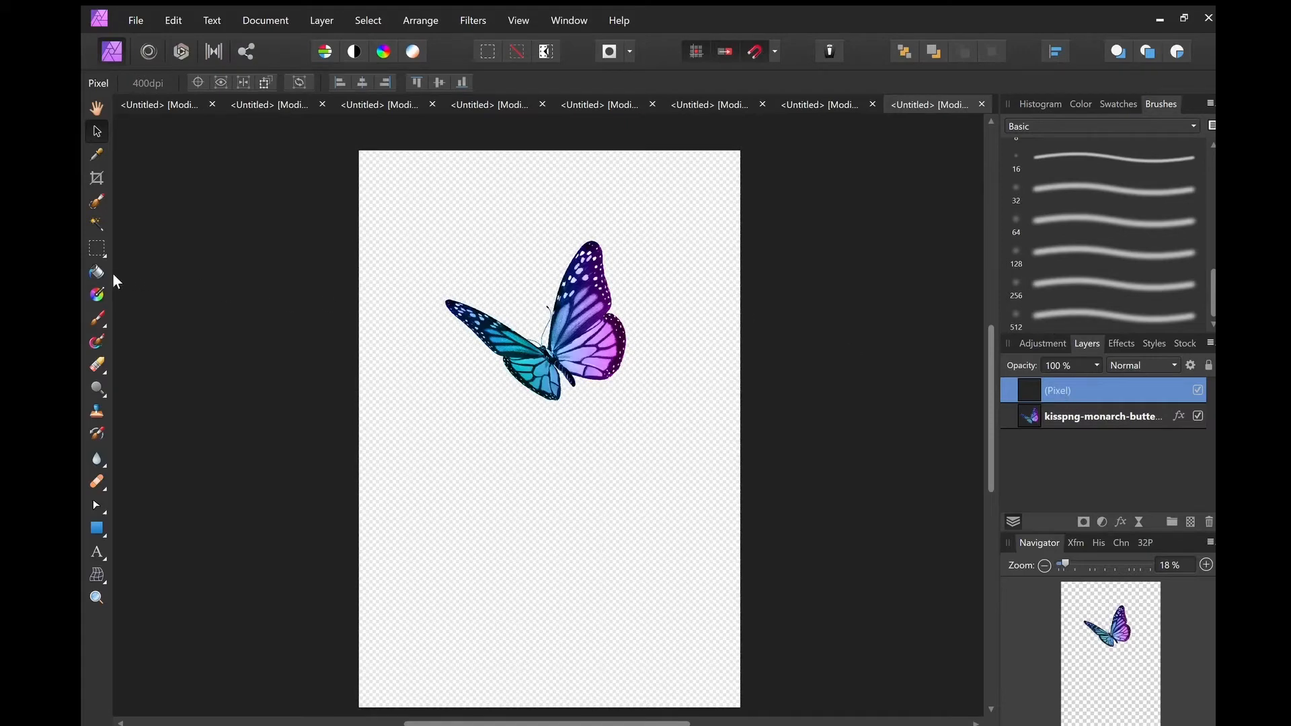
# Flood fill the empty pixel layer with solid black.
pyautogui.click(96, 272)
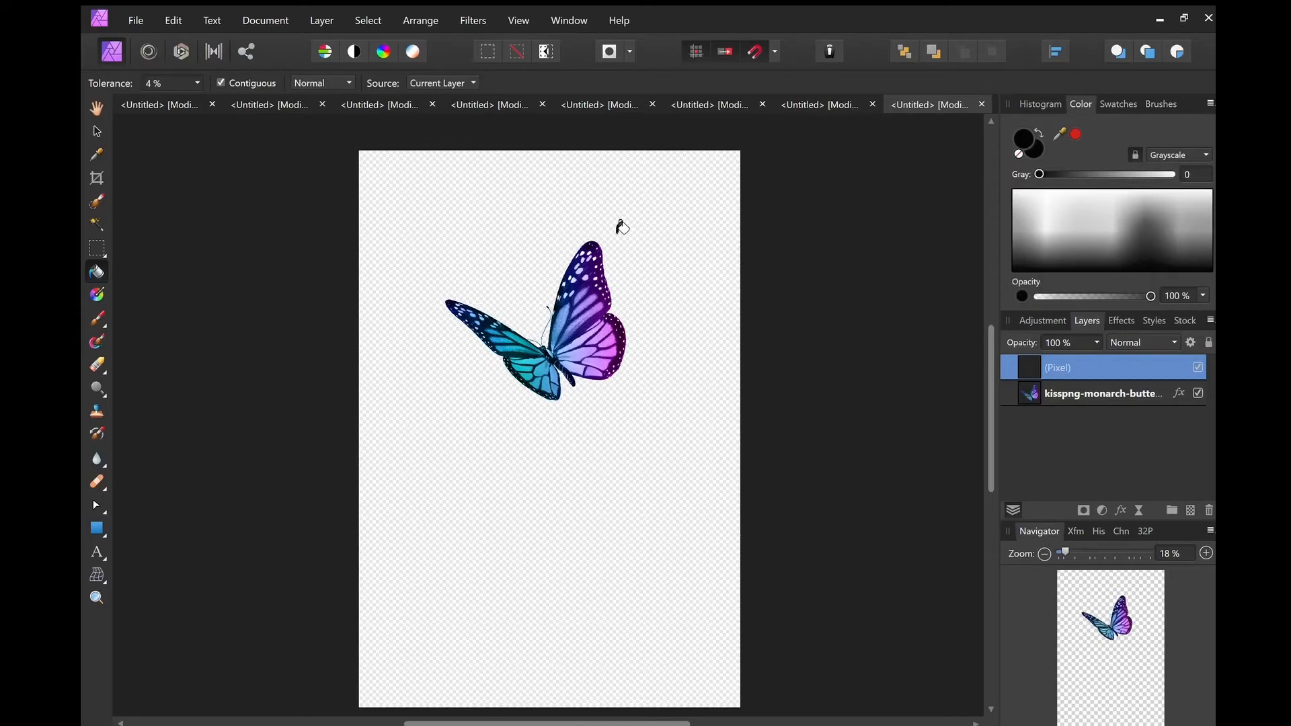
pyautogui.moveTo(677, 265)
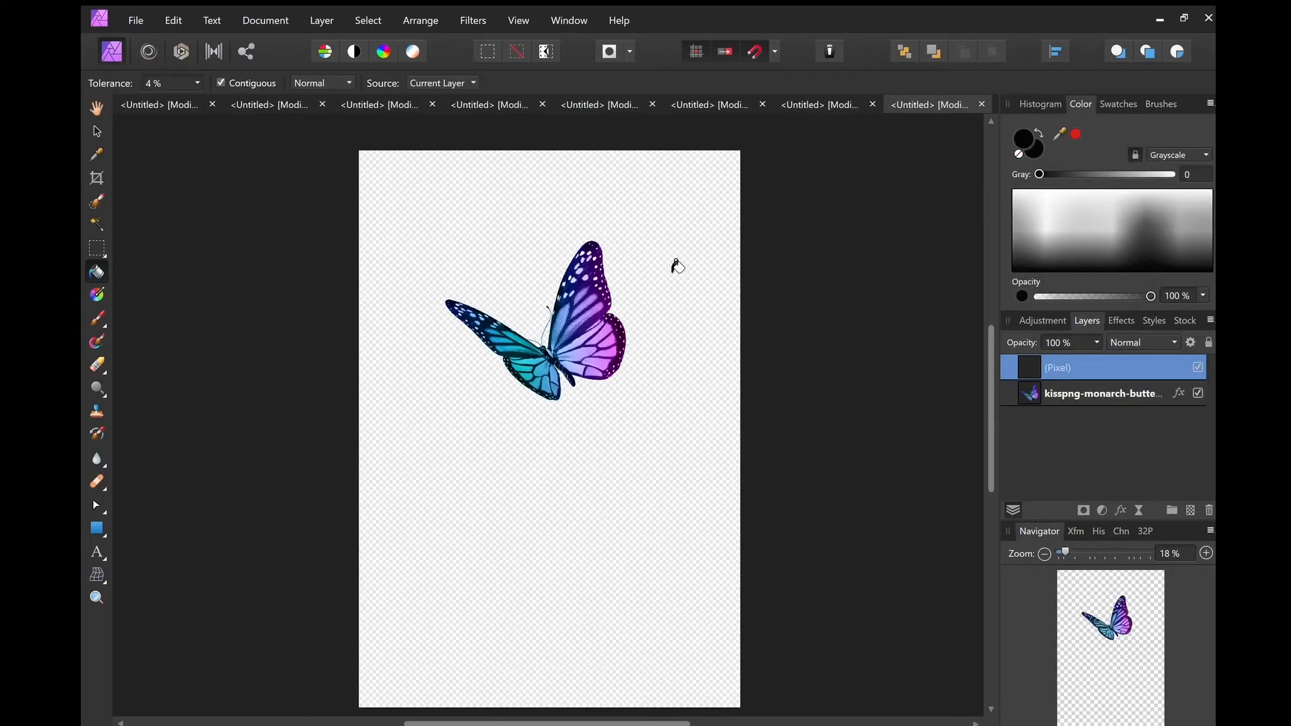
pyautogui.moveTo(671, 273)
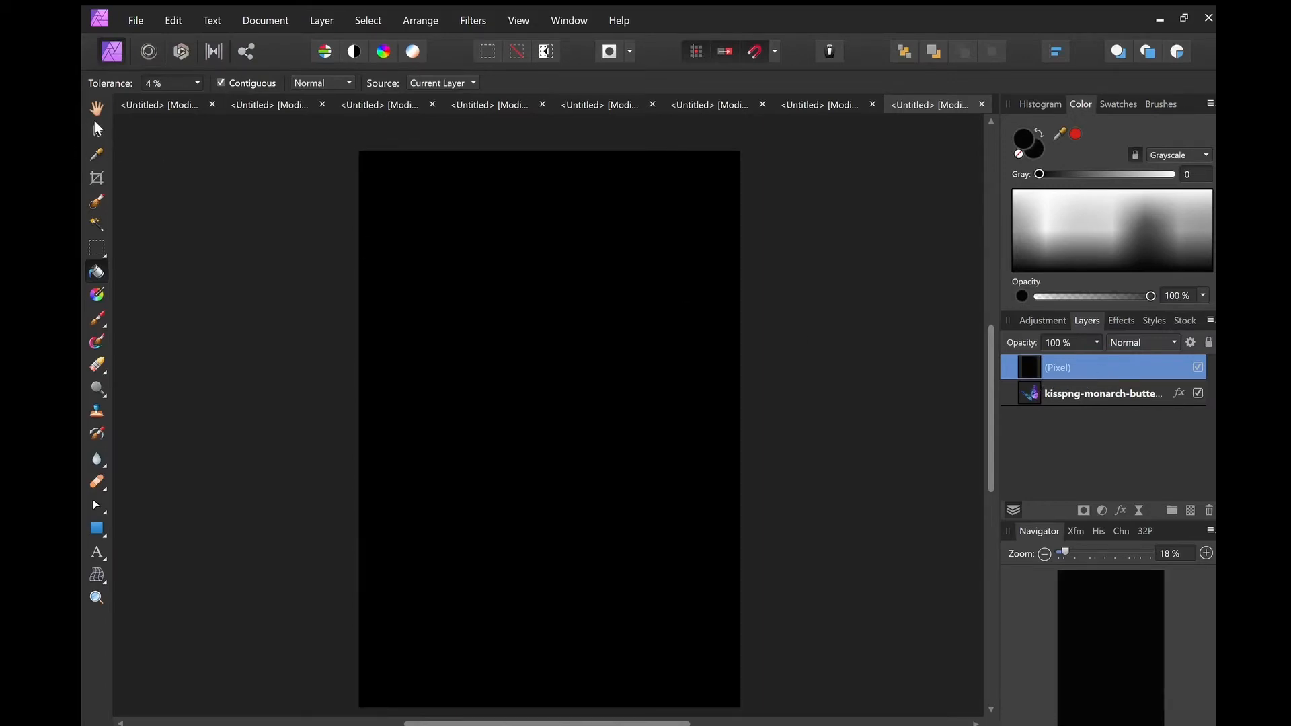
pyautogui.click(95, 132)
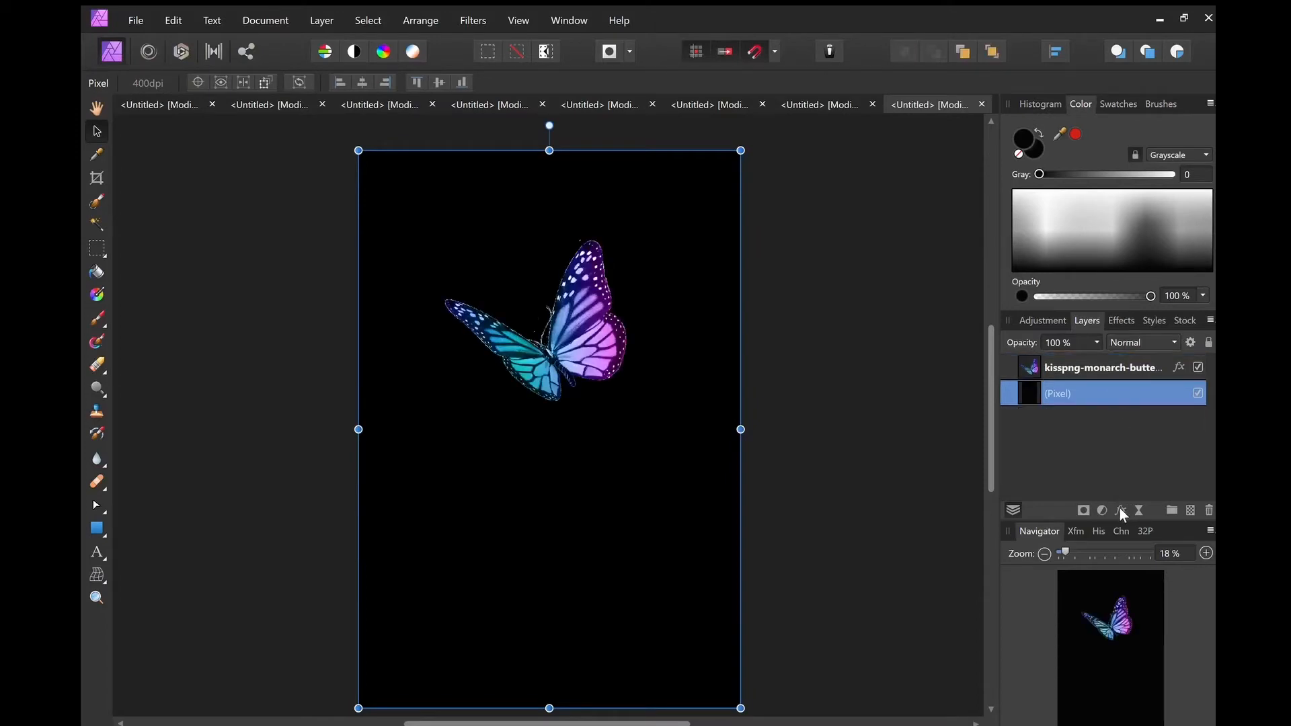
pyautogui.moveTo(740, 405)
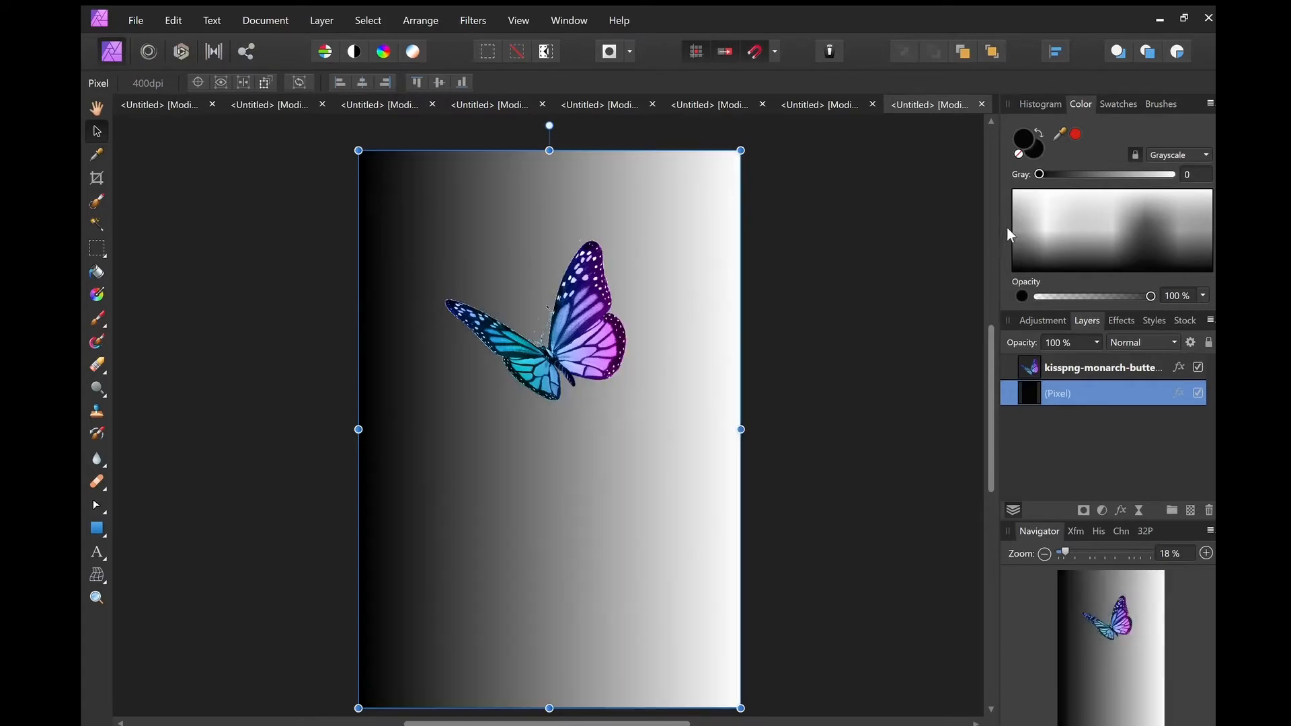
pyautogui.moveTo(917, 365)
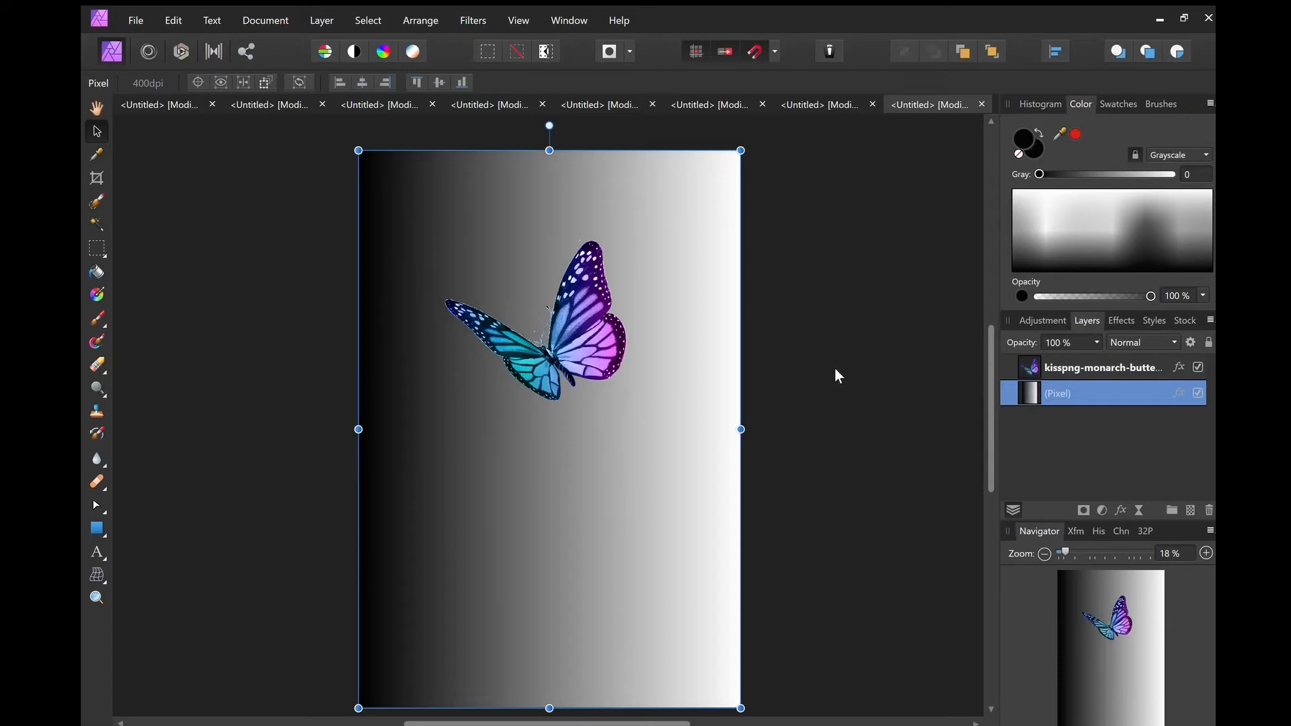
pyautogui.moveTo(896, 421)
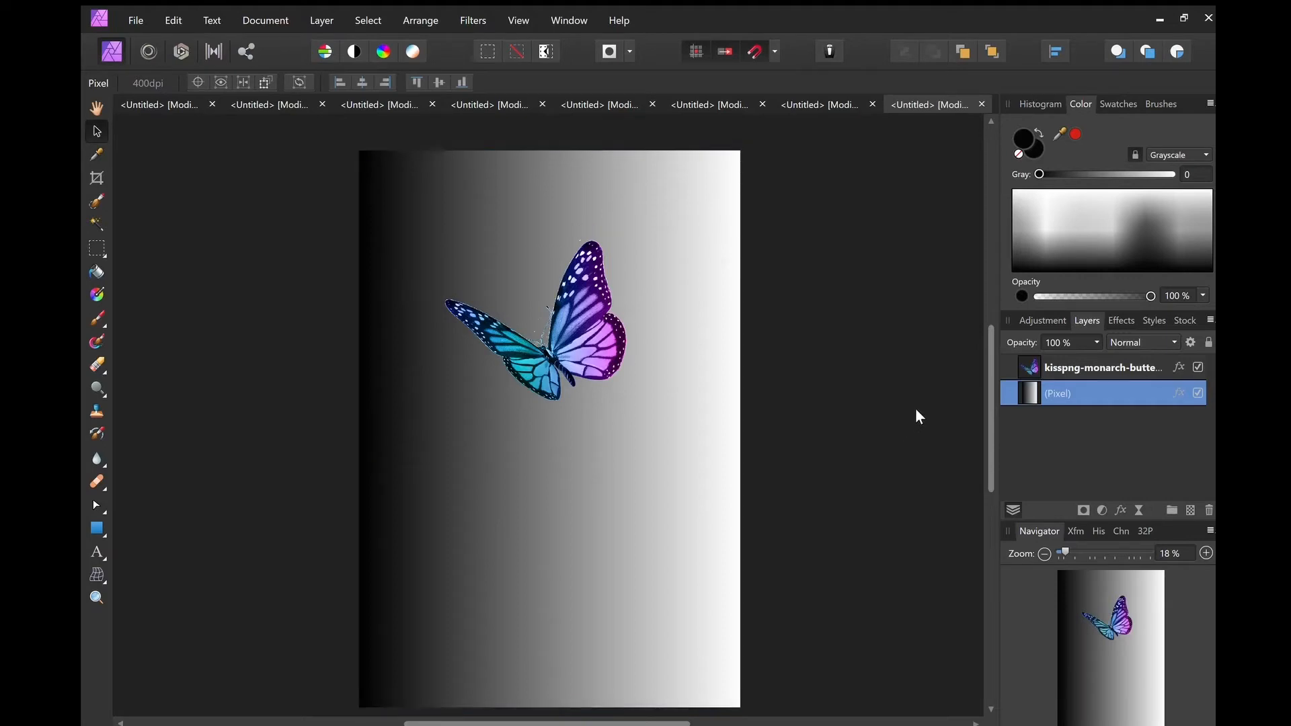
pyautogui.moveTo(947, 553)
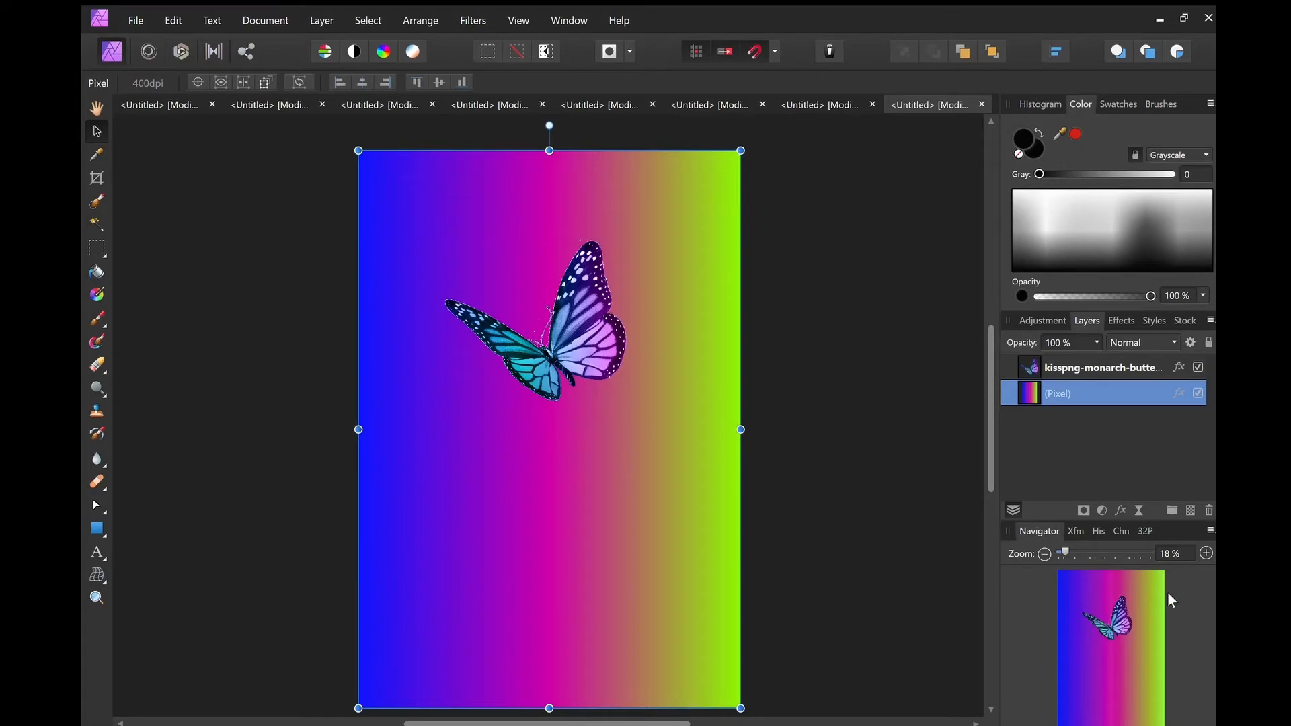
pyautogui.moveTo(1179, 604)
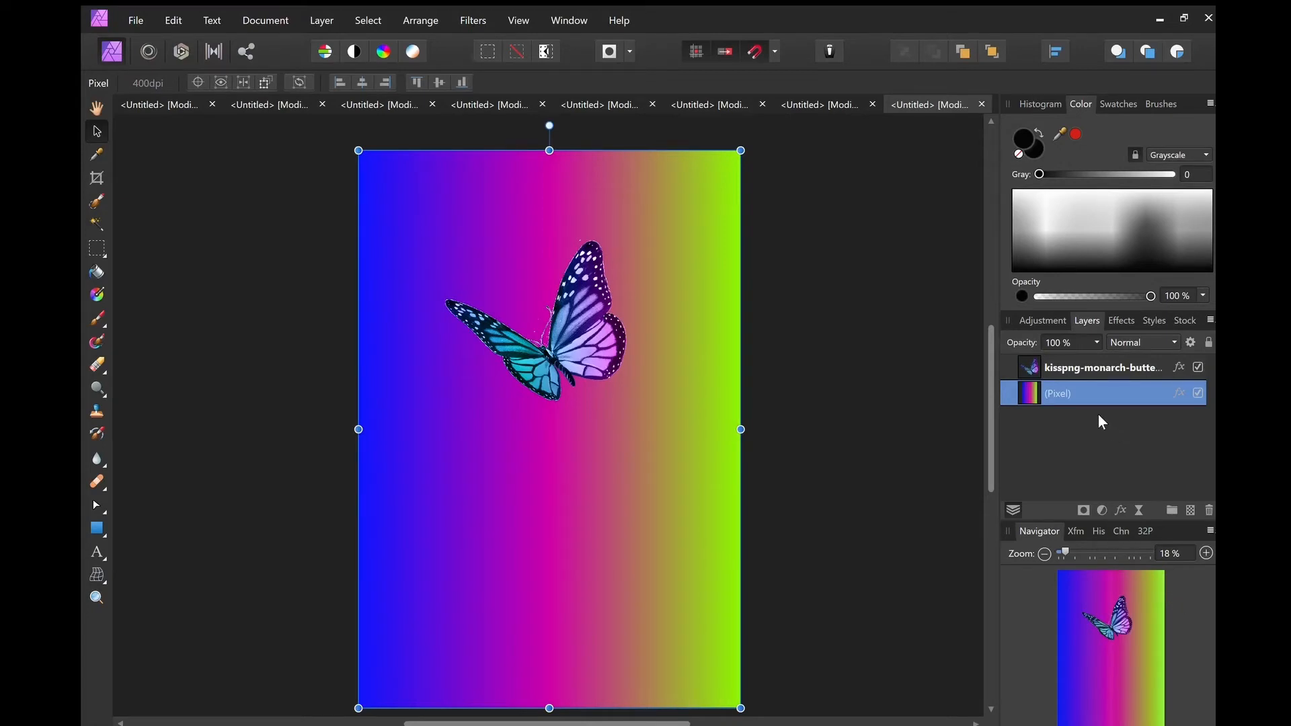
pyautogui.moveTo(393, 428)
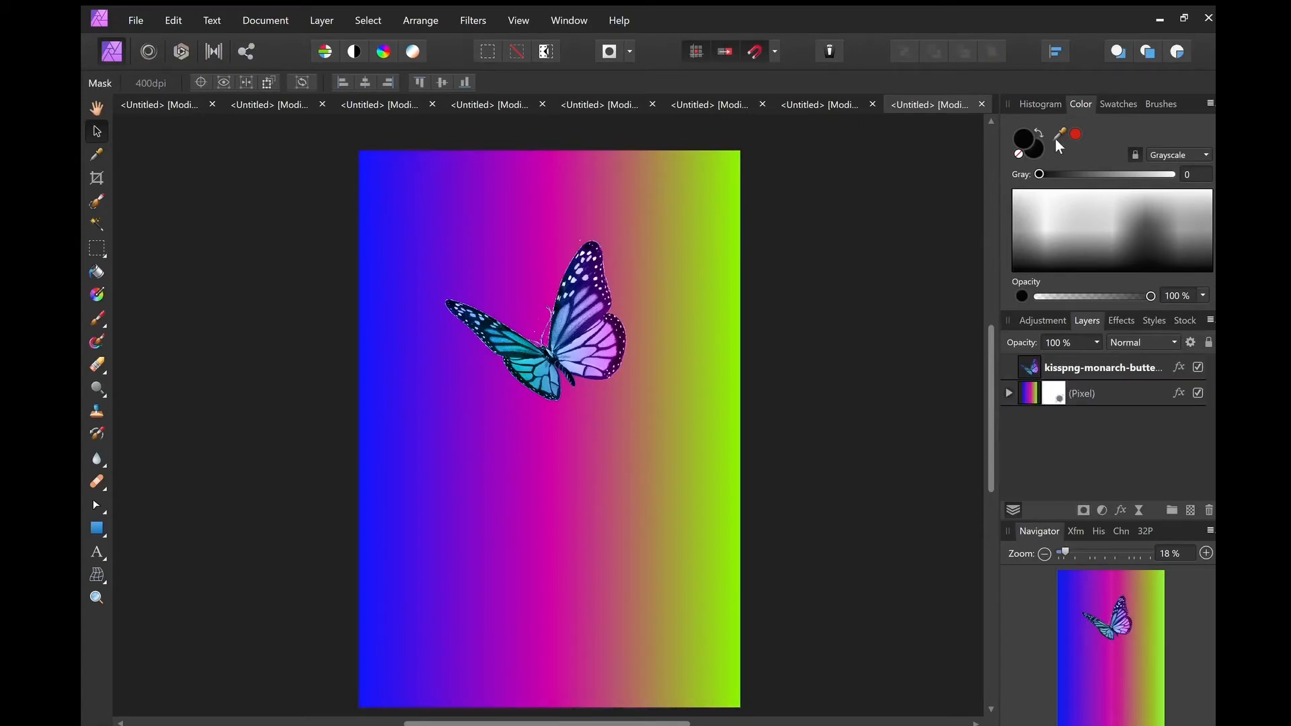
pyautogui.moveTo(1183, 512)
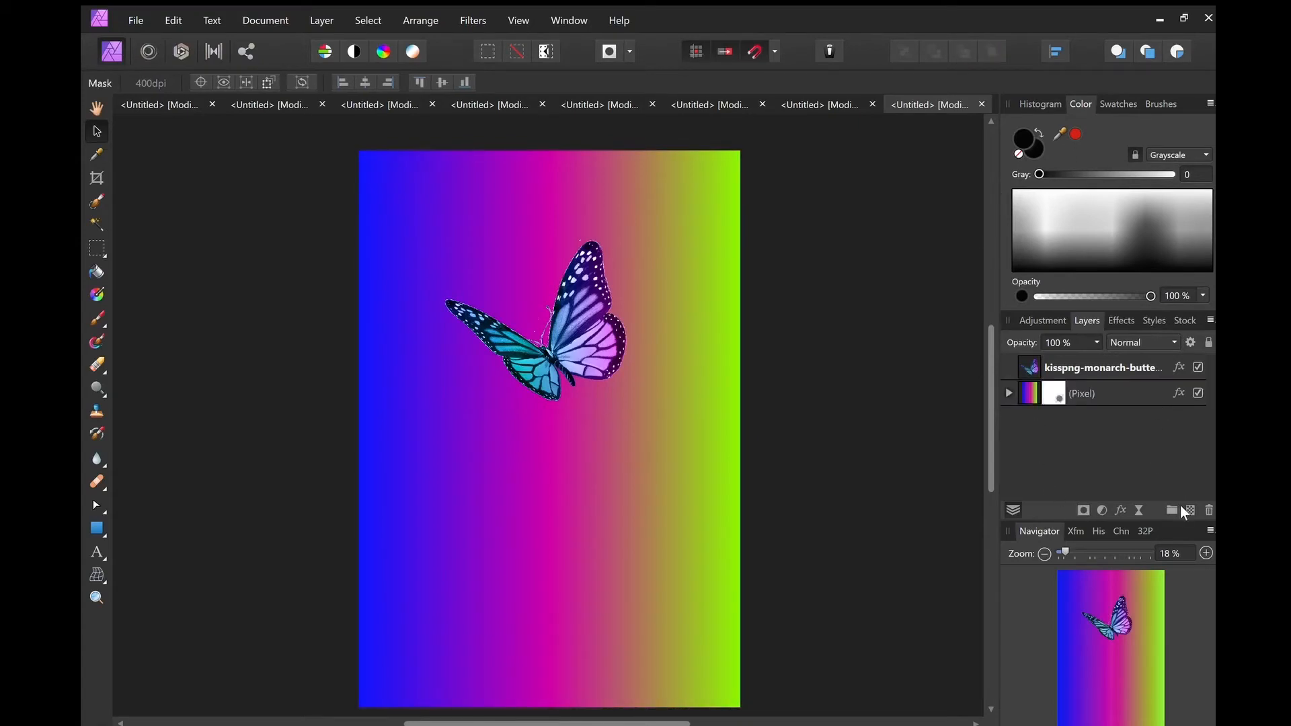
# Add a new empty pixel layer between the butterfly and the gradient background.
pyautogui.click(1171, 509)
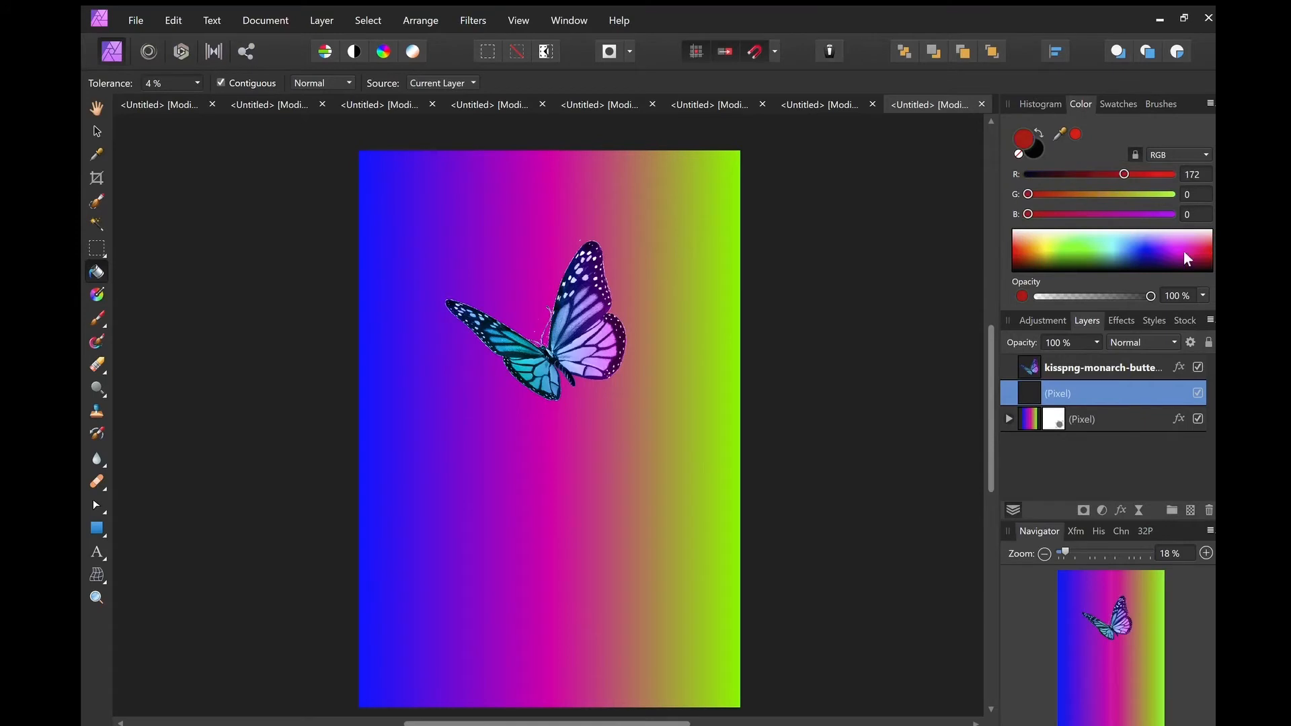
pyautogui.moveTo(672, 393)
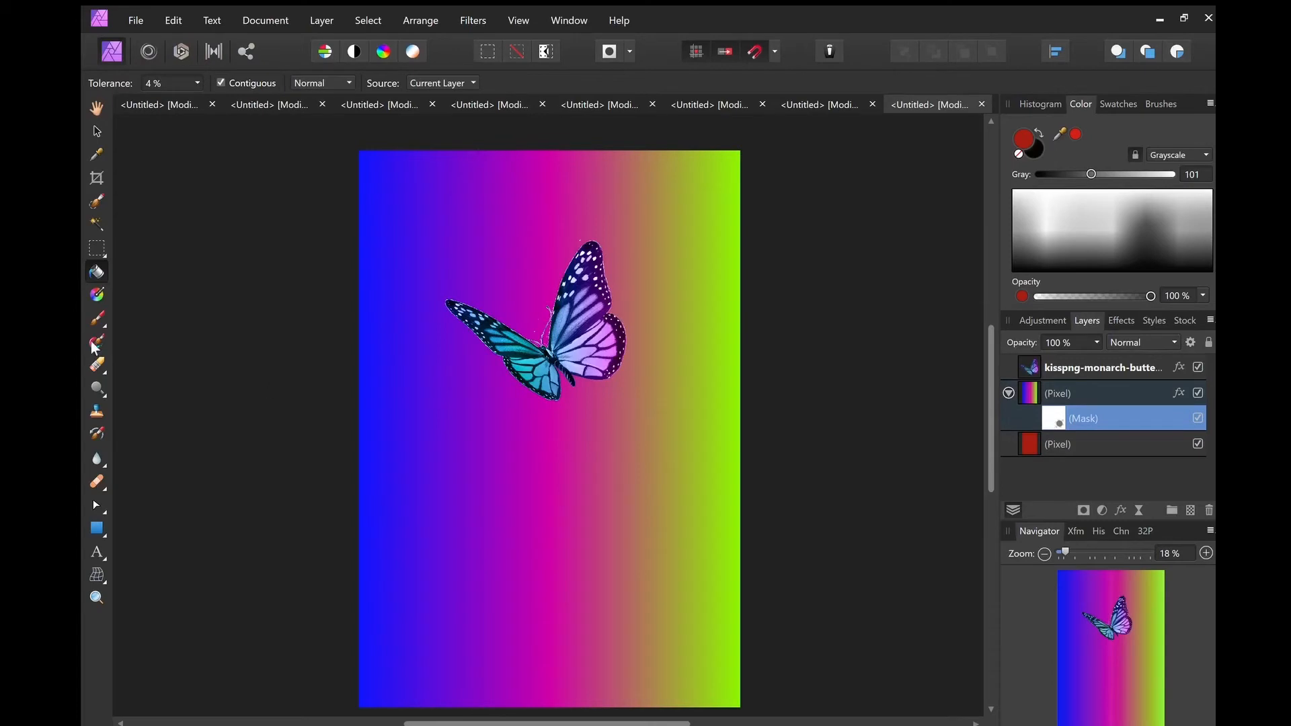
# Paint the gradient layer's mask along the bottom with a near-black soft brush, revealing red.
pyautogui.click(96, 318)
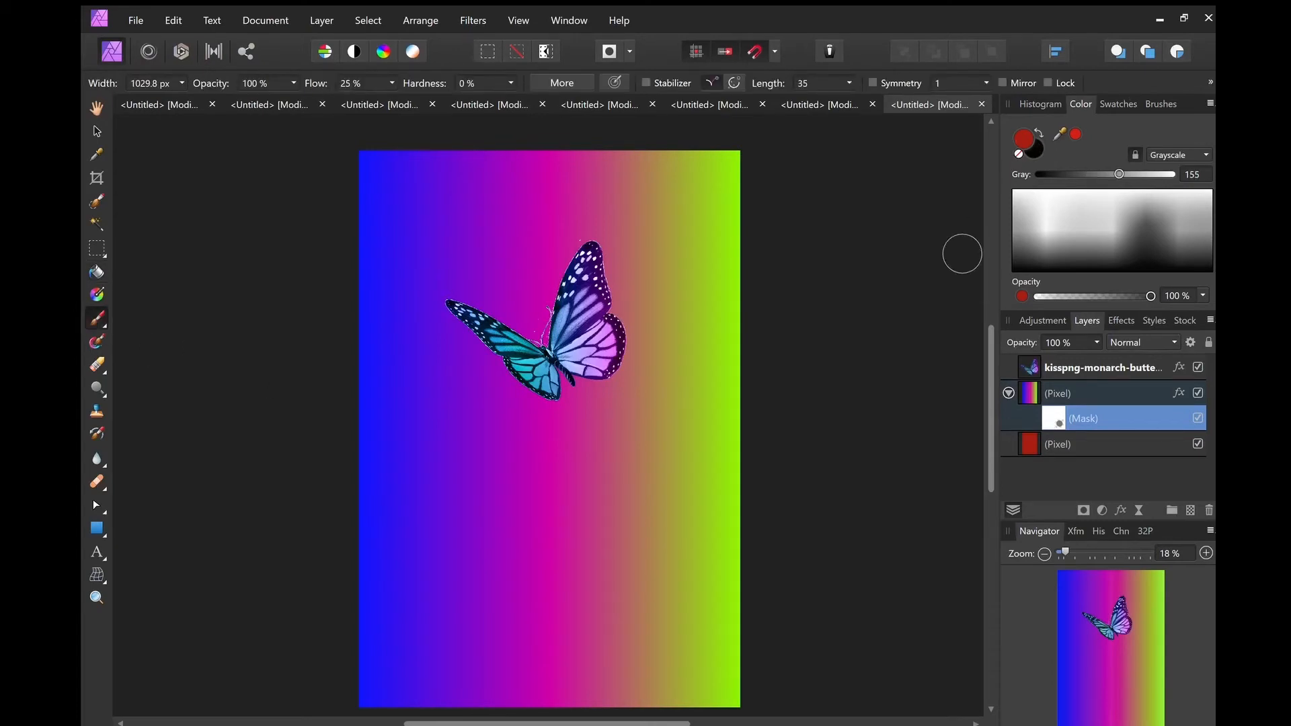
pyautogui.moveTo(1119, 173); pyautogui.dragTo(1060, 173)
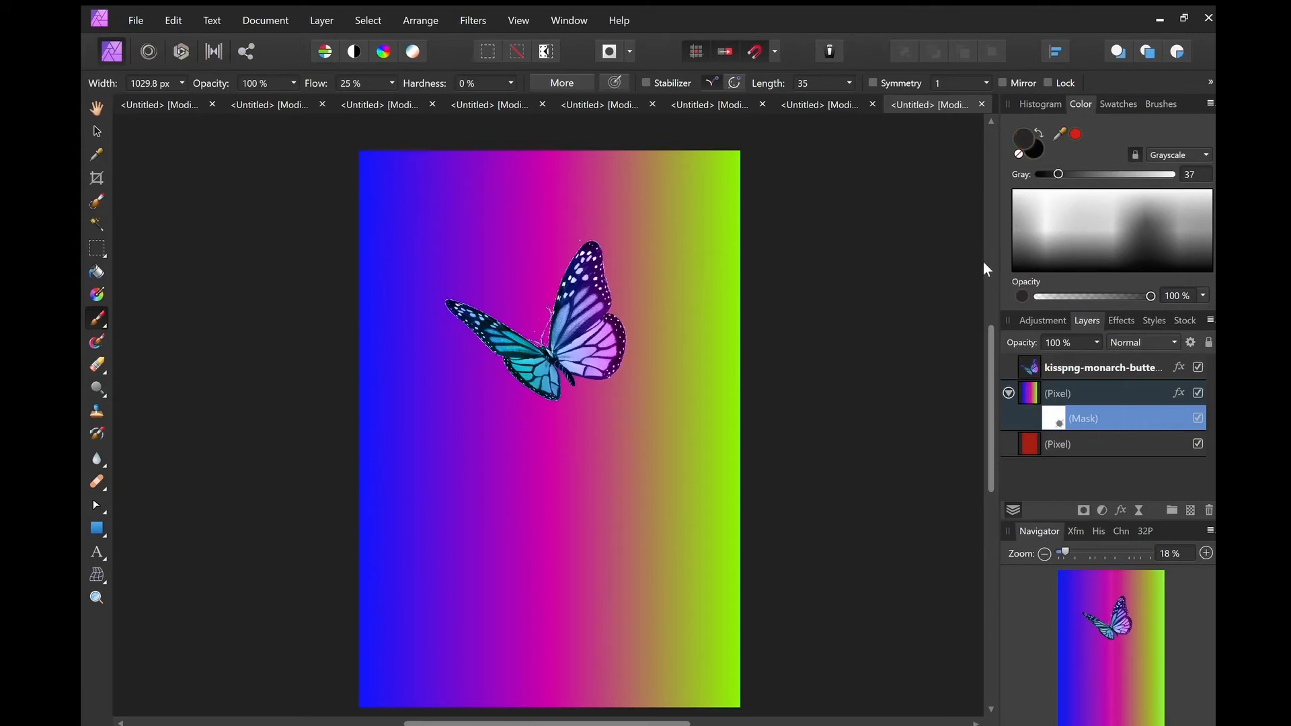
pyautogui.moveTo(997, 249)
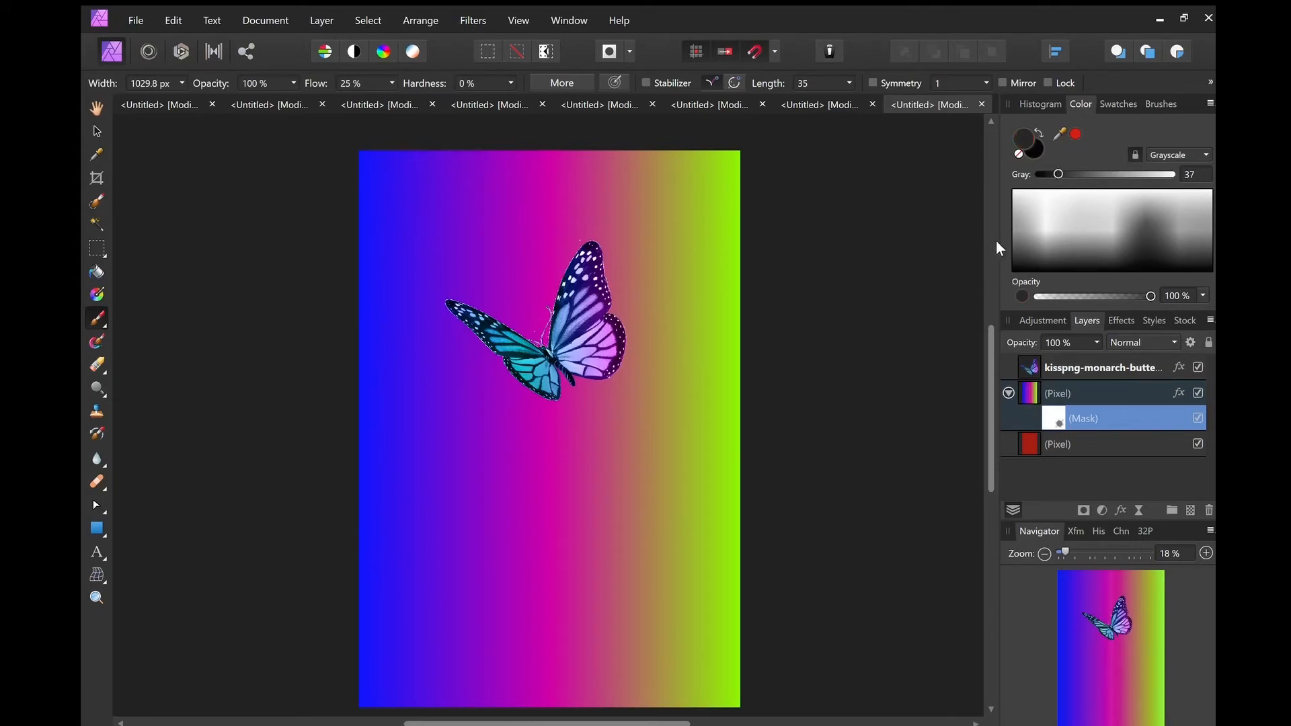
pyautogui.moveTo(1054, 209)
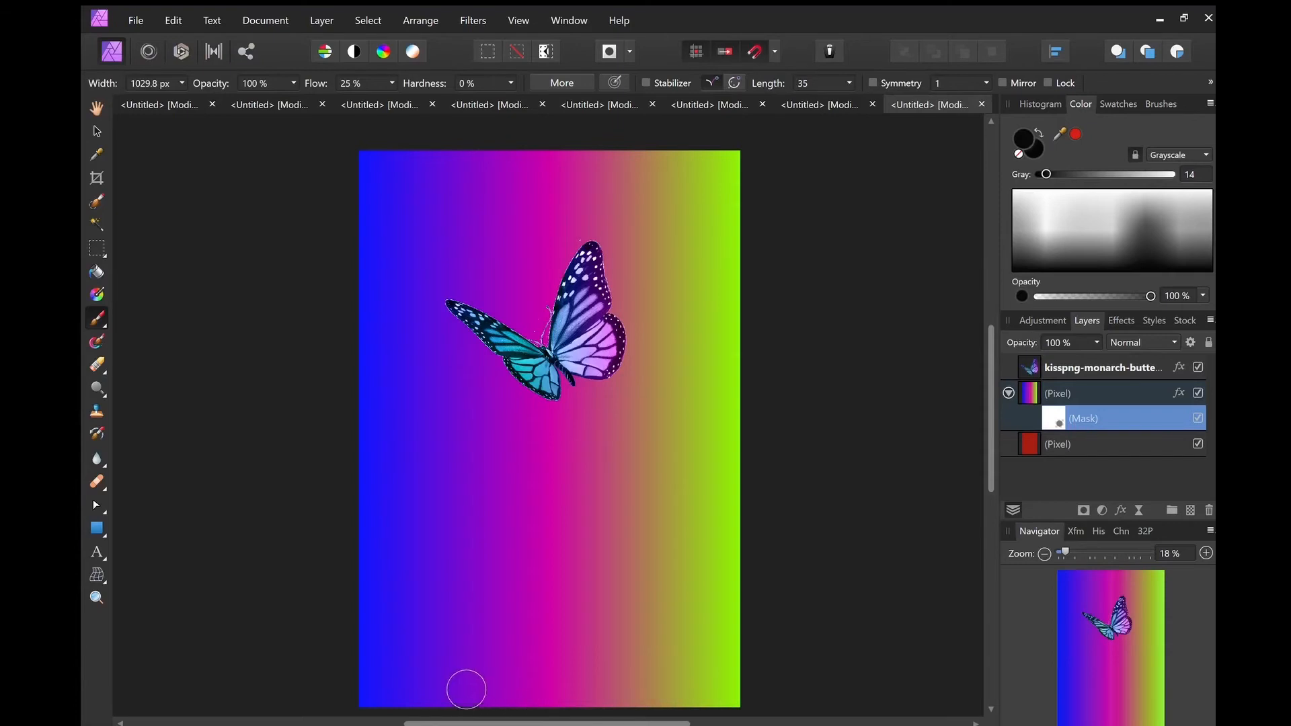
pyautogui.moveTo(466, 689); pyautogui.dragTo(667, 708)
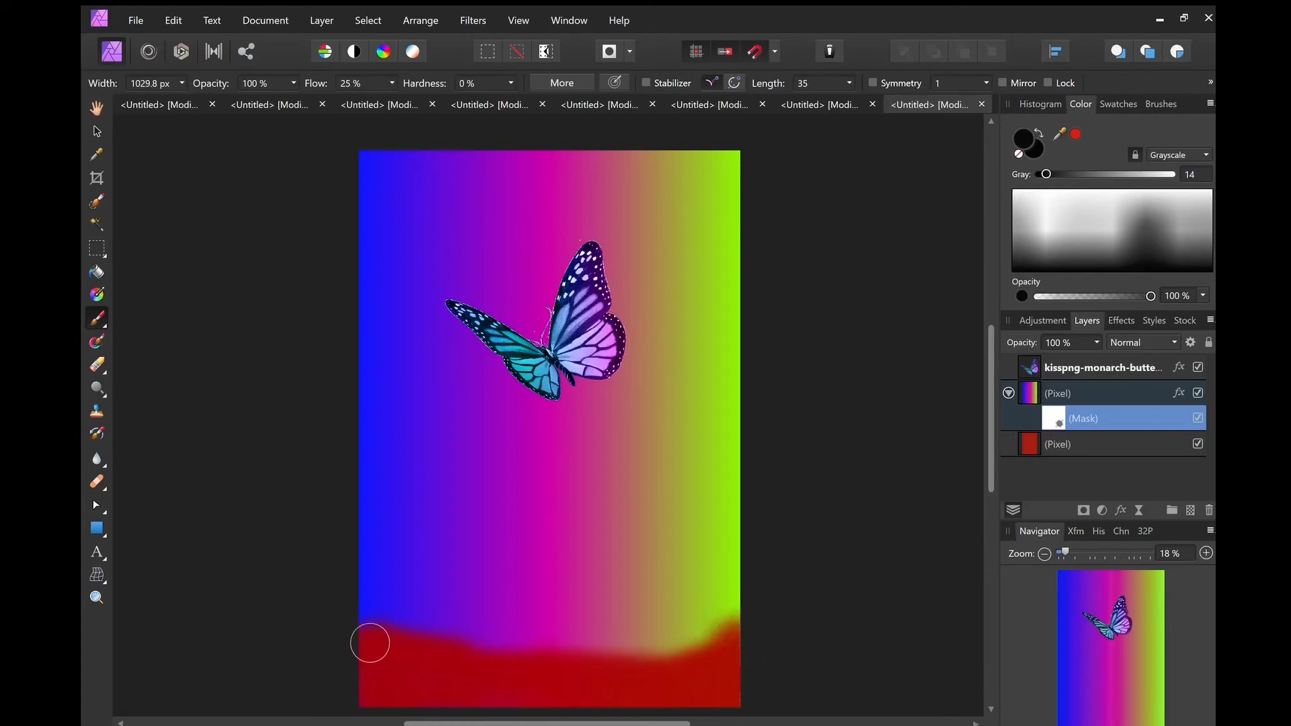
pyautogui.moveTo(370, 643); pyautogui.dragTo(421, 632)
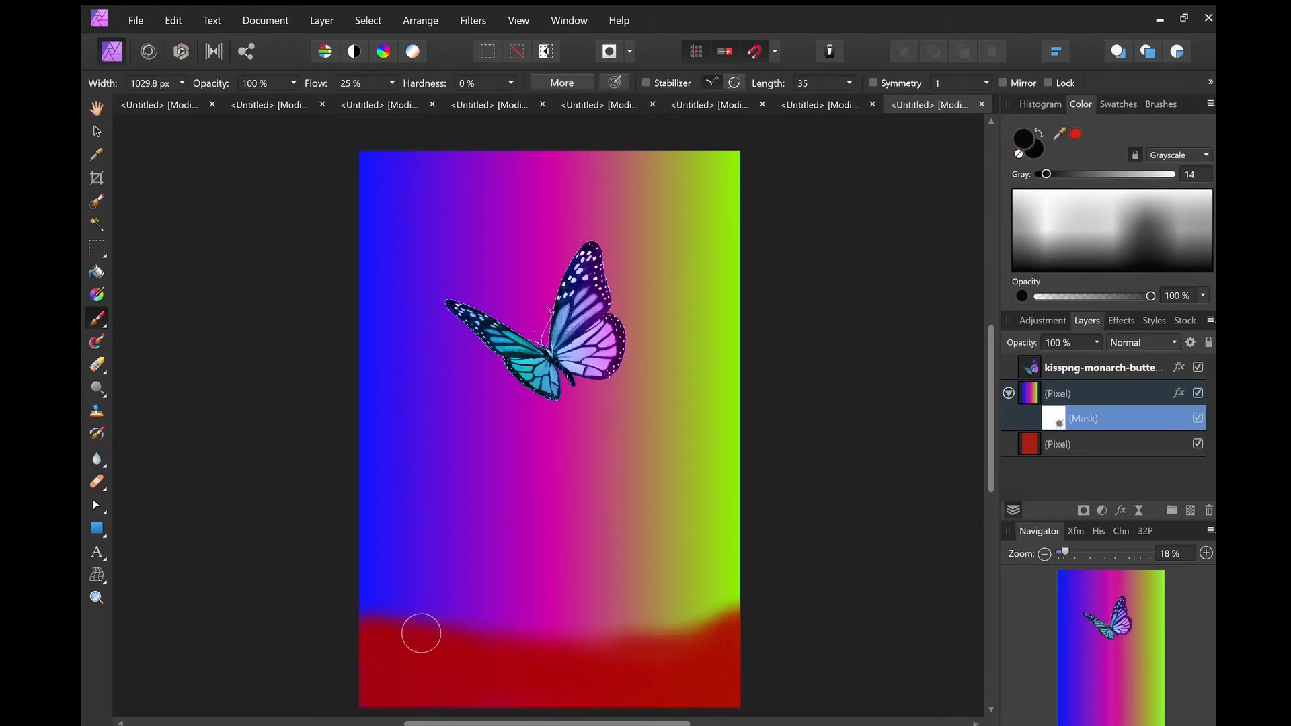
pyautogui.moveTo(421, 634); pyautogui.dragTo(575, 653)
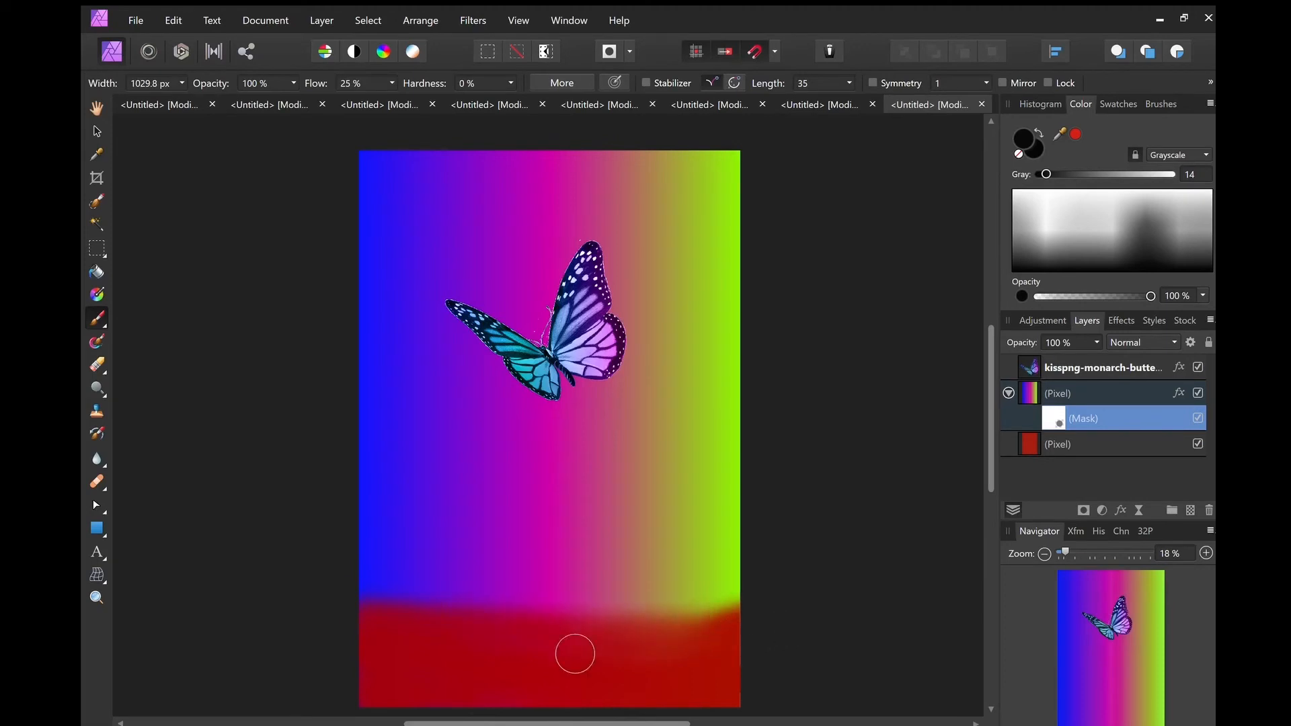
pyautogui.moveTo(575, 653); pyautogui.dragTo(473, 631)
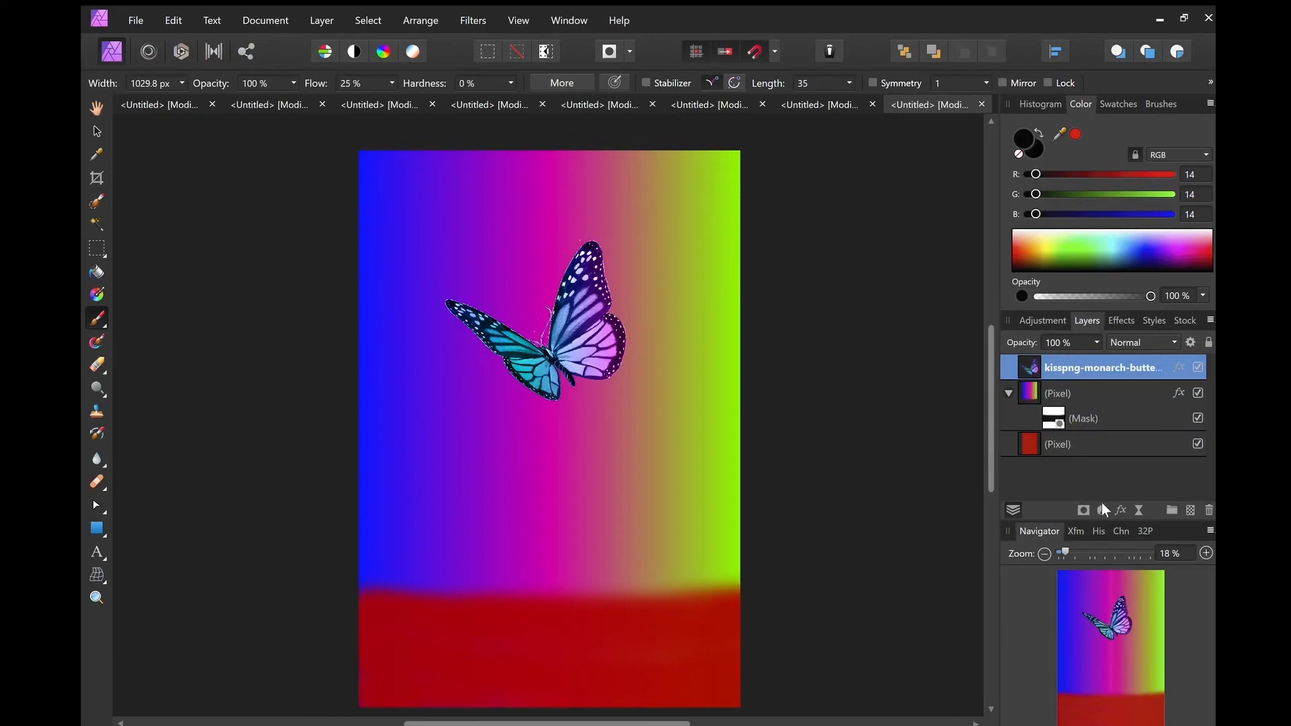
pyautogui.moveTo(1104, 511)
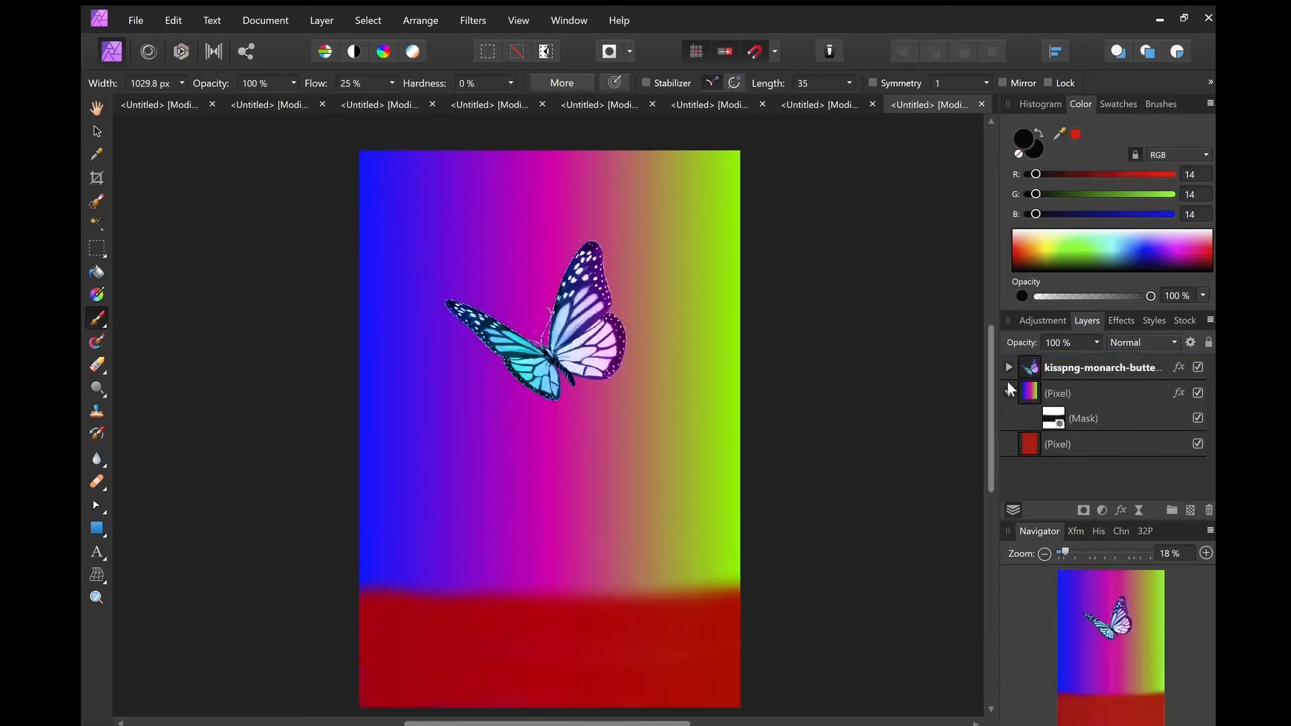
# Nest a Black & White adjustment in the butterfly layer, rendering the butterfly greyscale.
pyautogui.click(1008, 367)
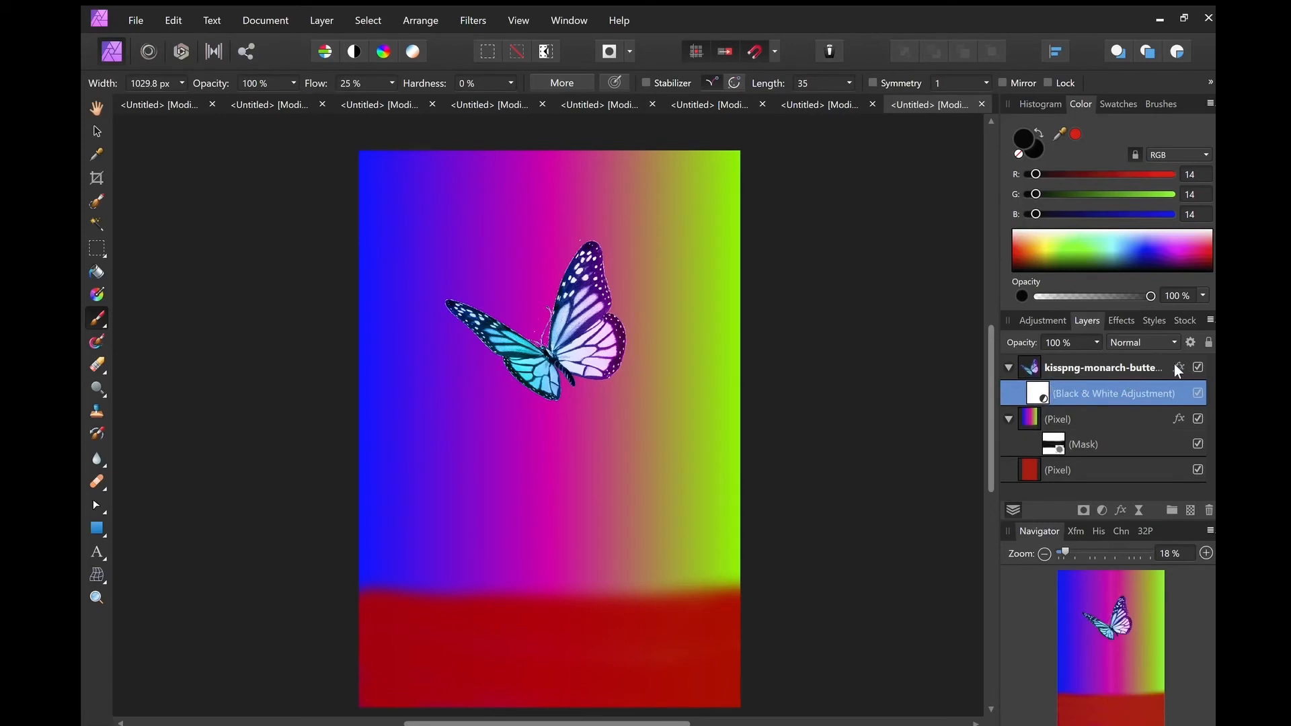
pyautogui.click(1104, 367)
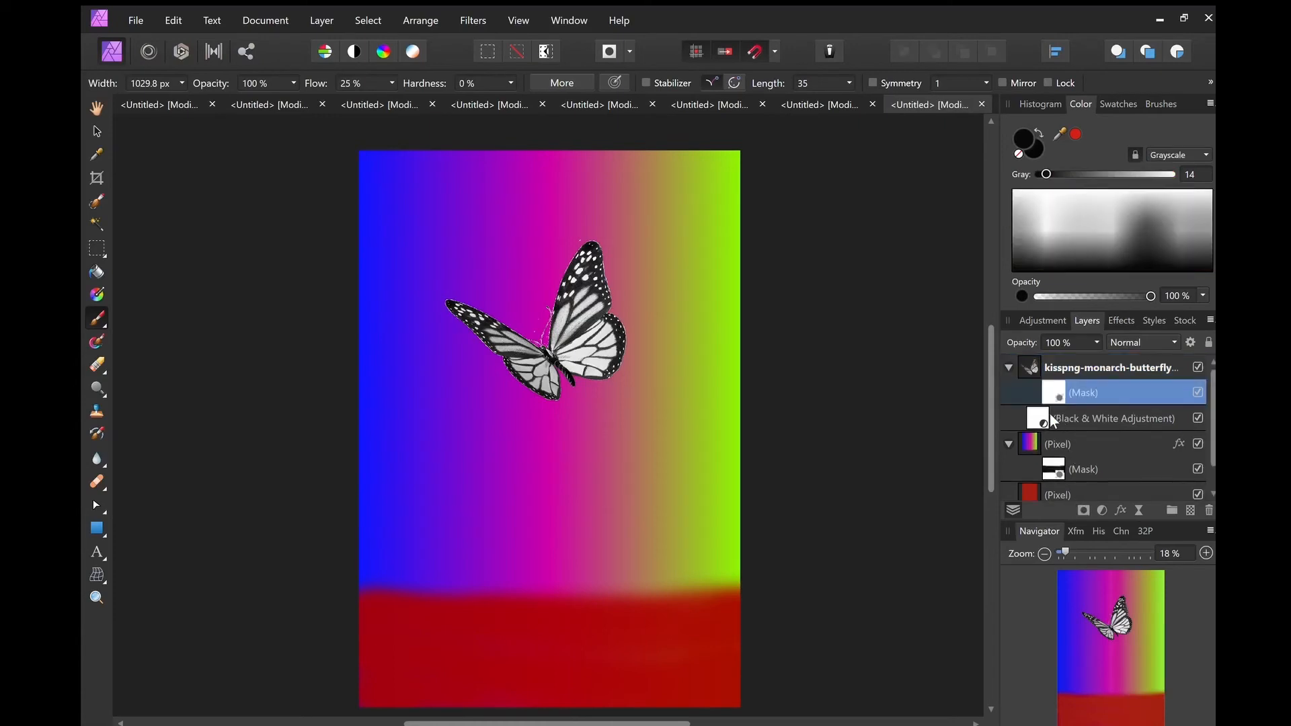
pyautogui.moveTo(1075, 507)
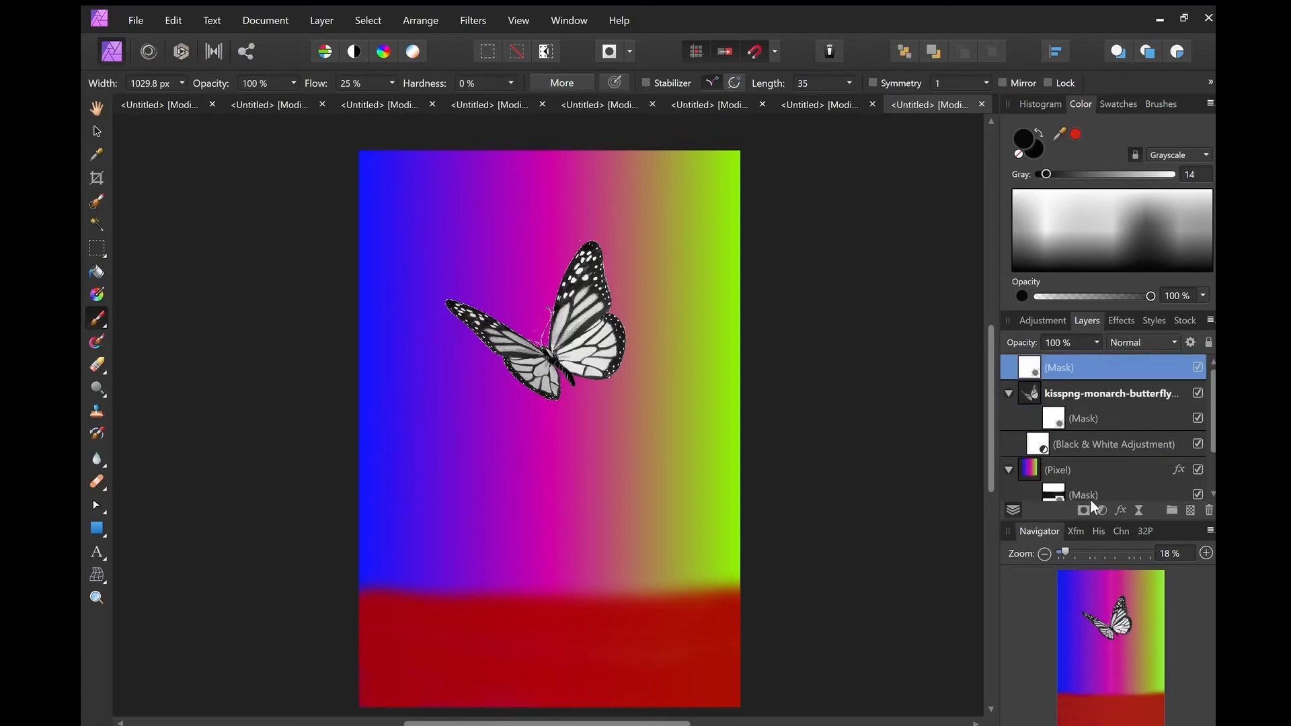
pyautogui.moveTo(1009, 243)
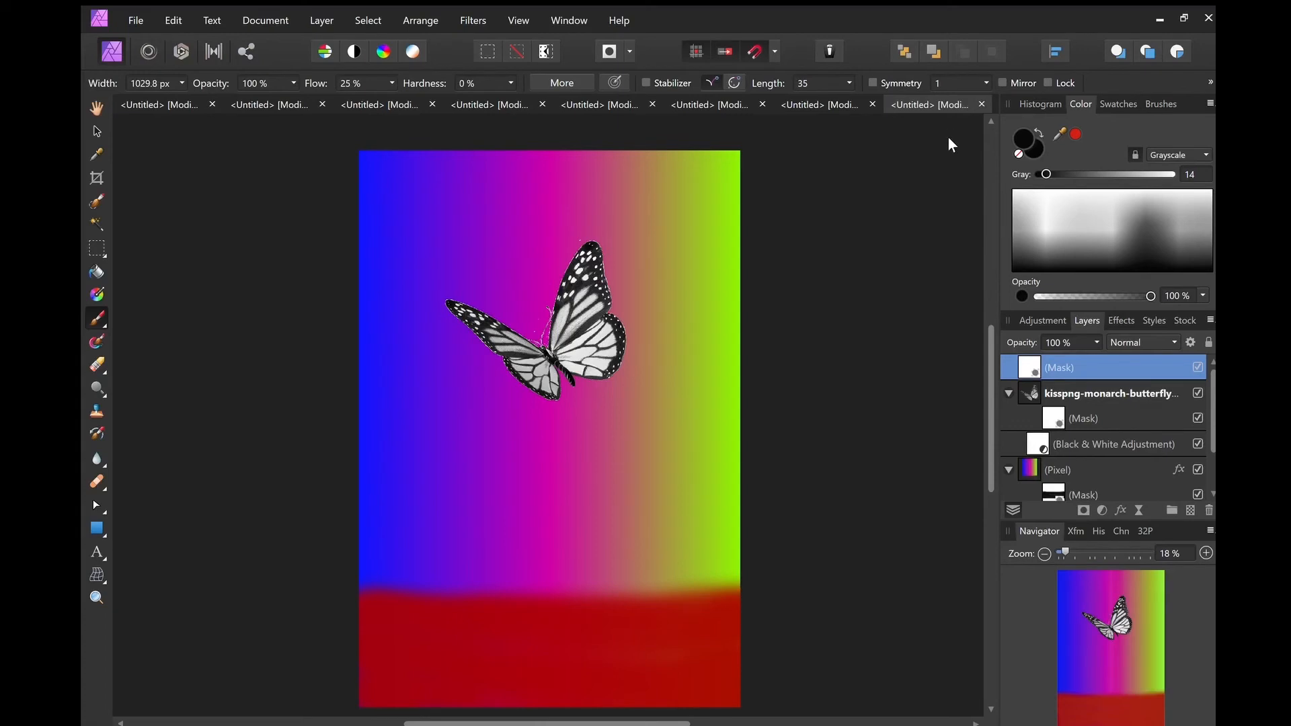
pyautogui.moveTo(977, 271)
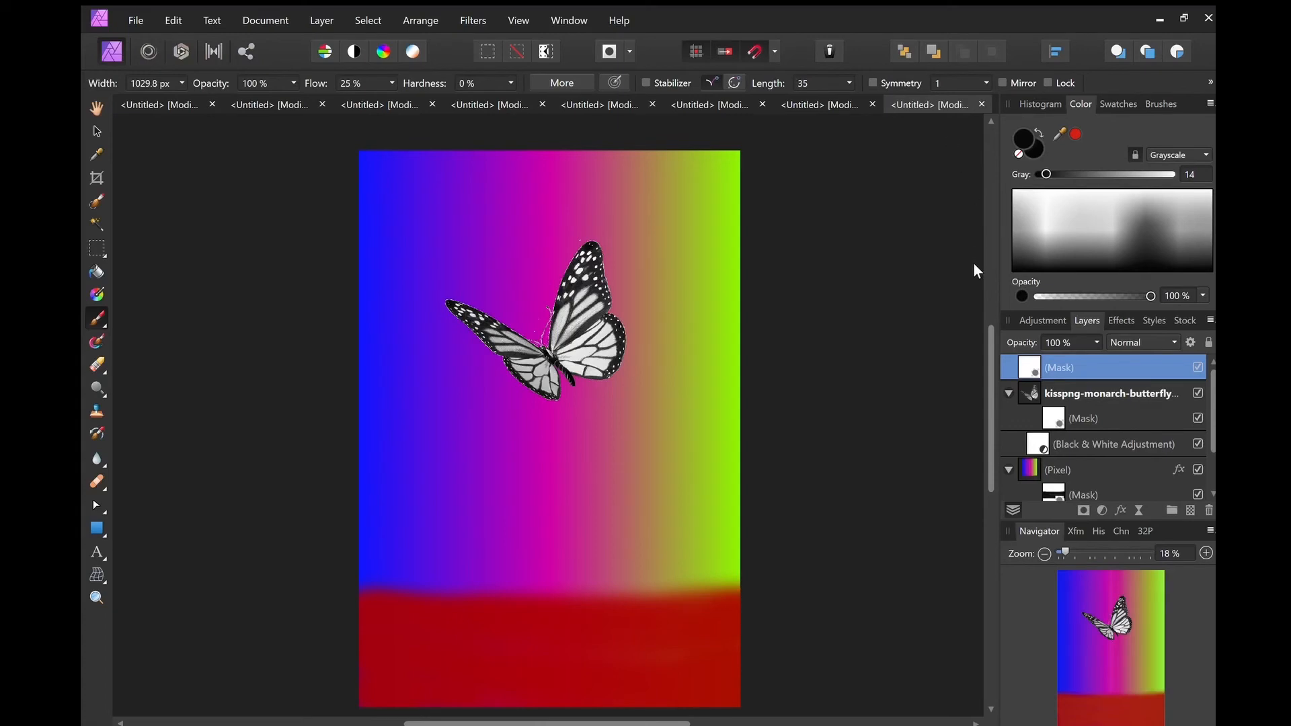
pyautogui.moveTo(987, 463)
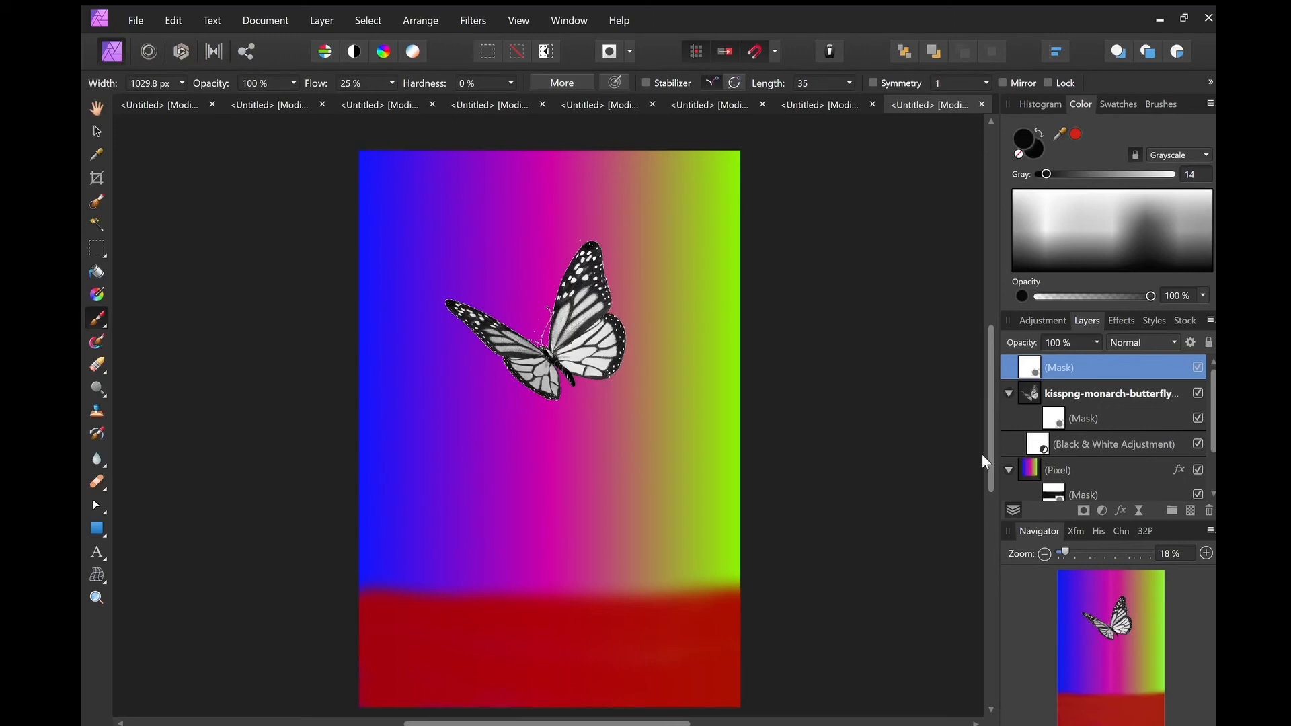
pyautogui.moveTo(999, 134)
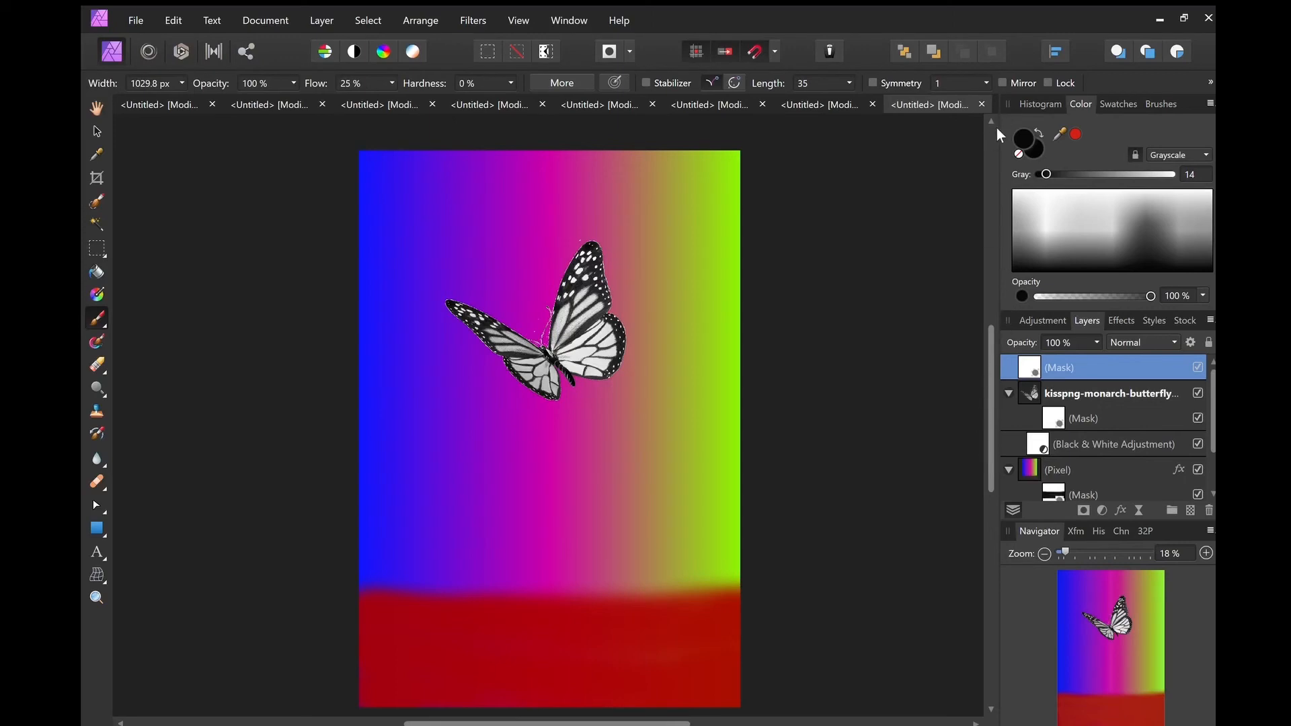
pyautogui.moveTo(814, 467)
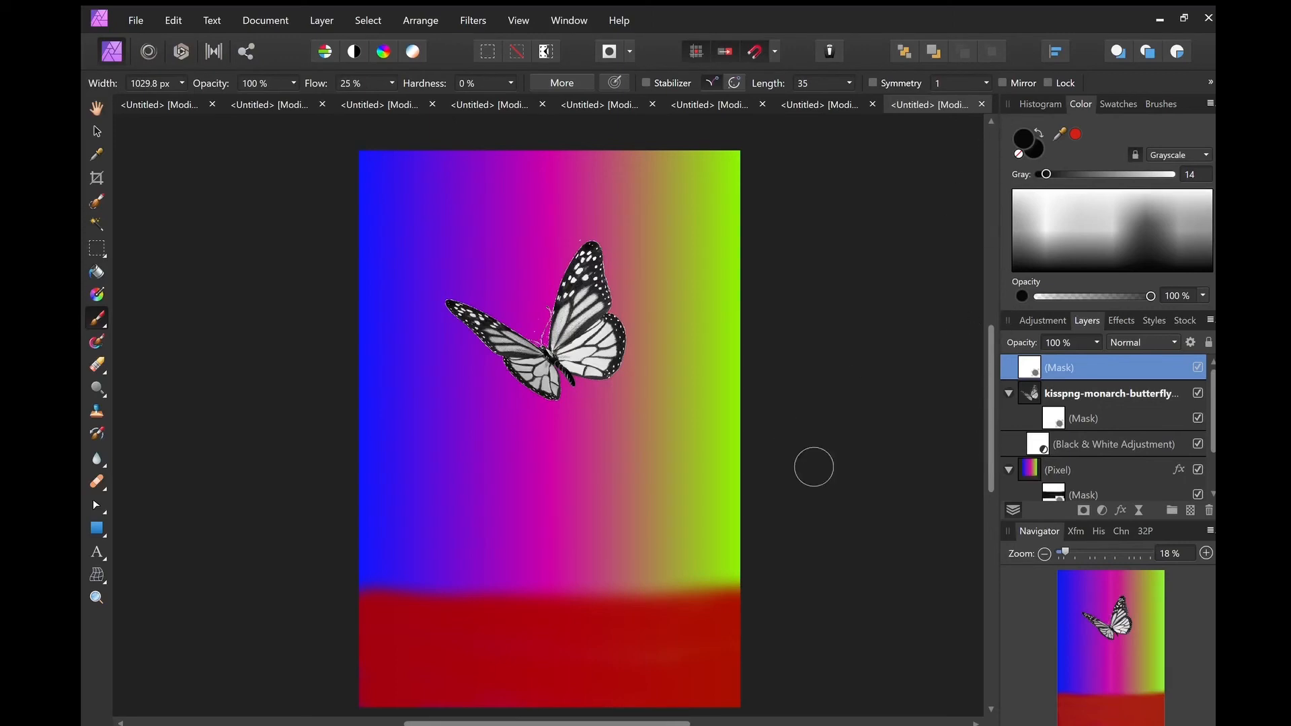